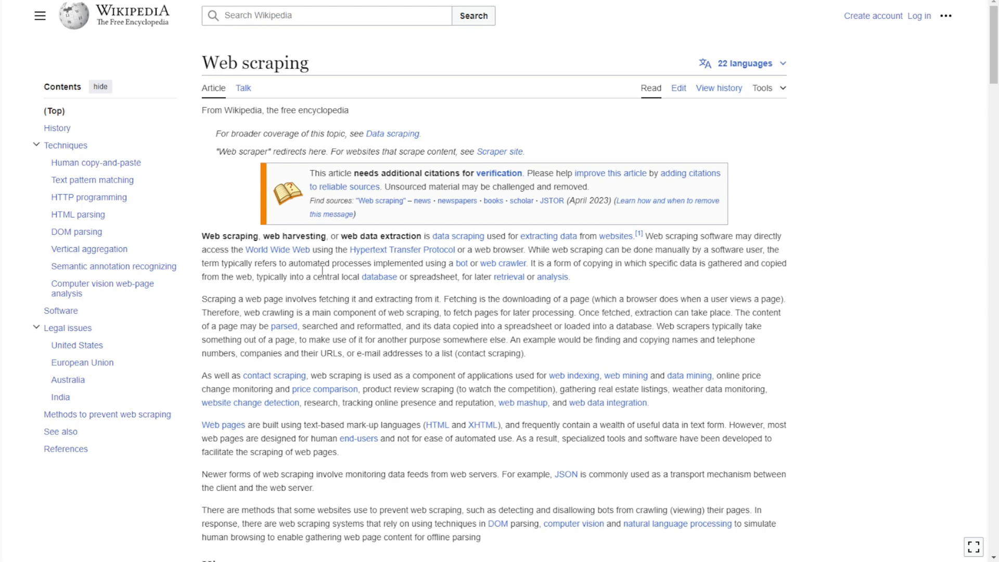
mouse_move(502, 263)
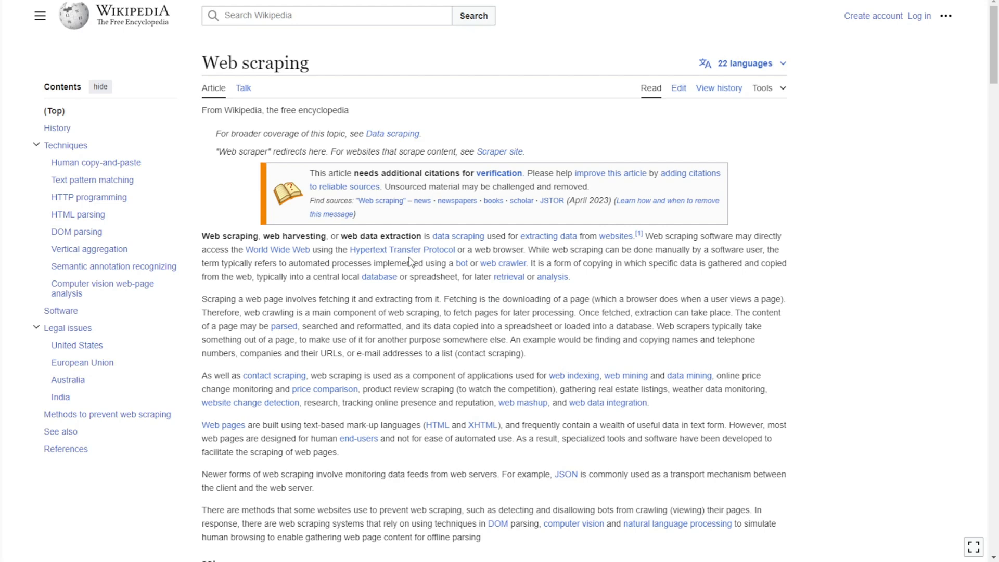
Scroll through the Wikipedia and WebScraping.AI web scraping articles
scroll(down, 3)
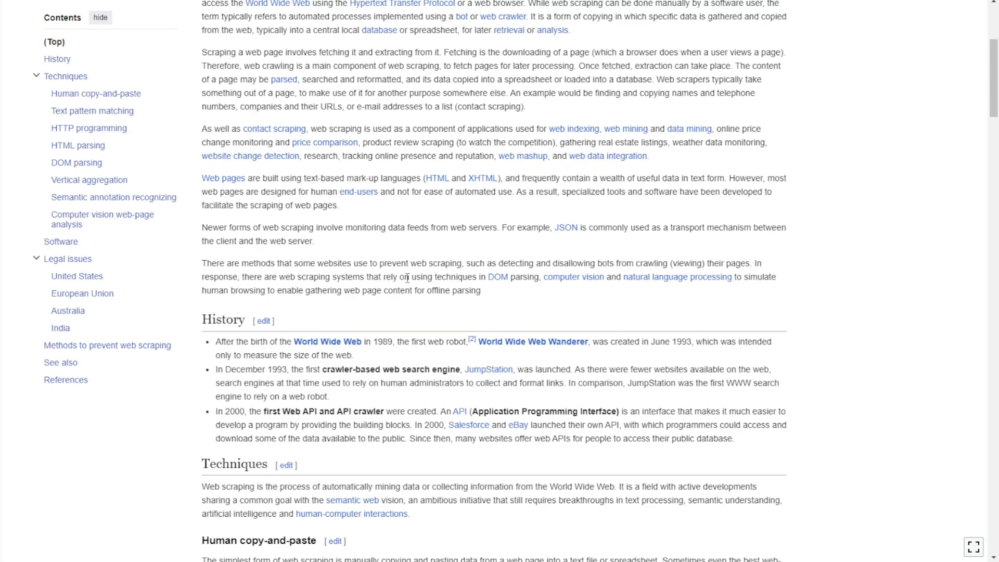
mouse_move(208, 171)
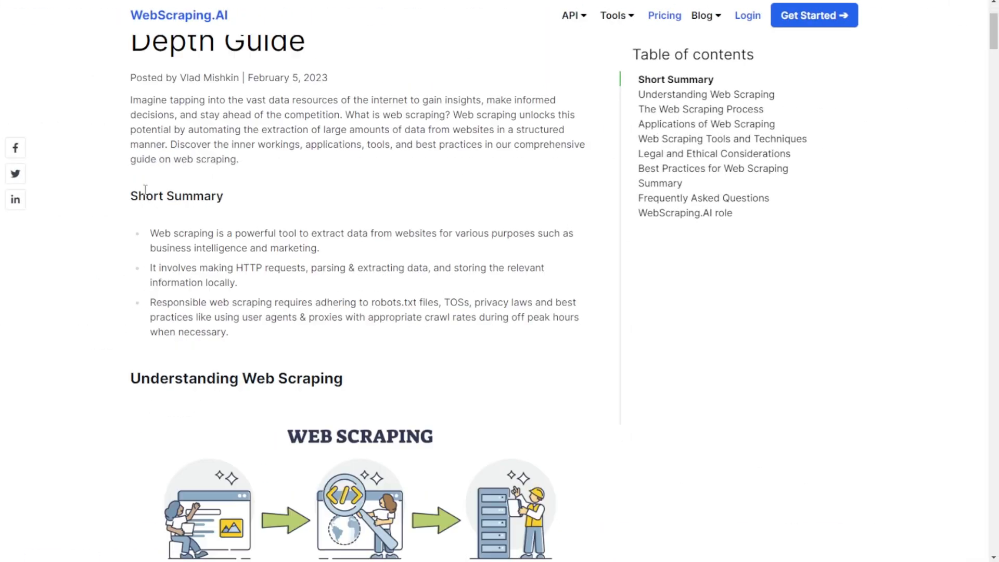
scroll(down, 3)
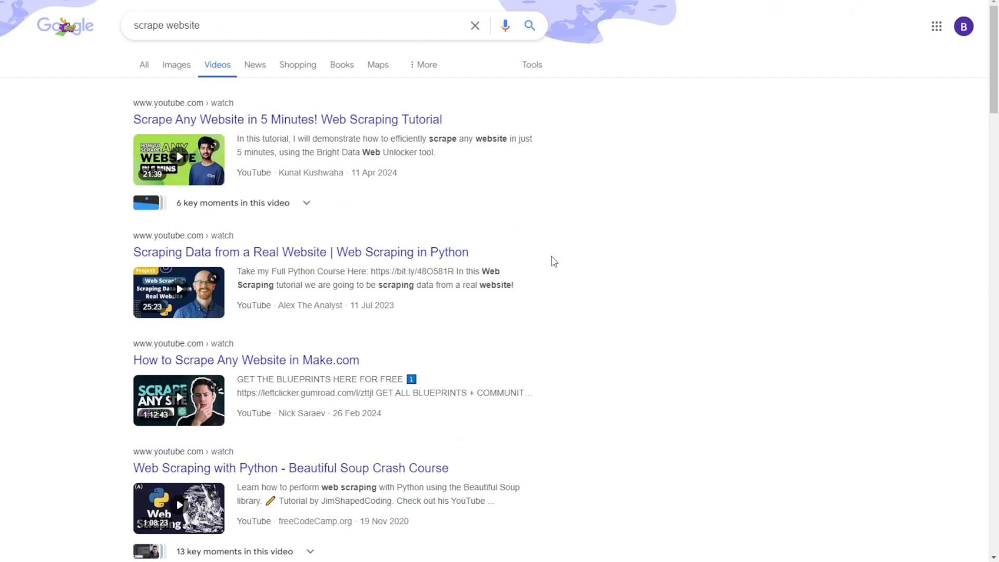
scroll(down, 3)
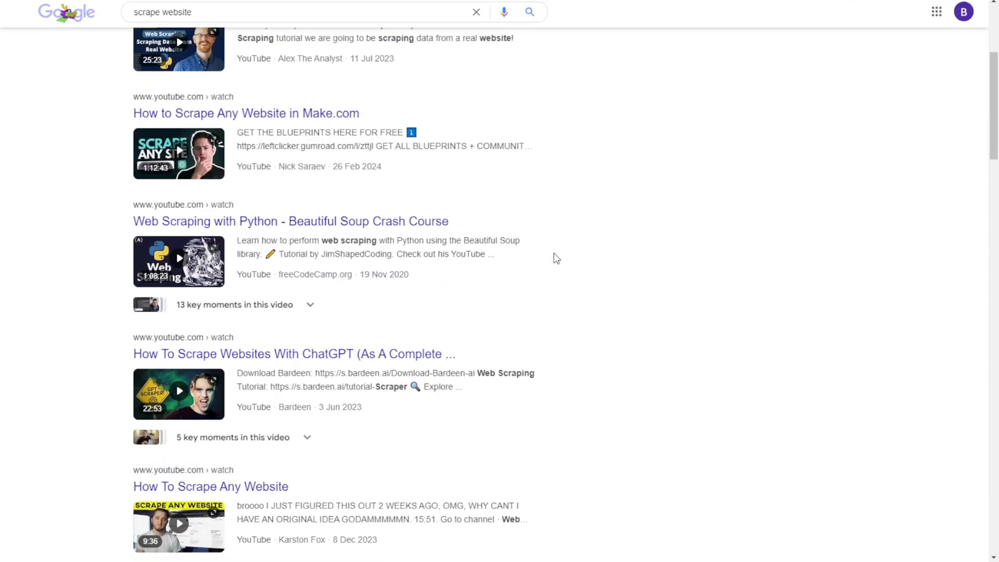
mouse_move(338, 338)
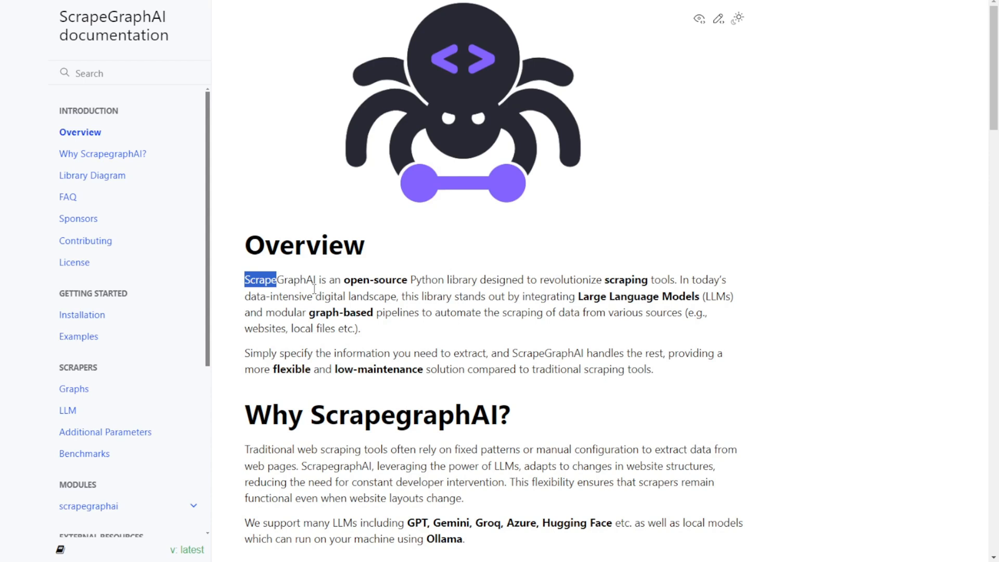
mouse_move(431, 289)
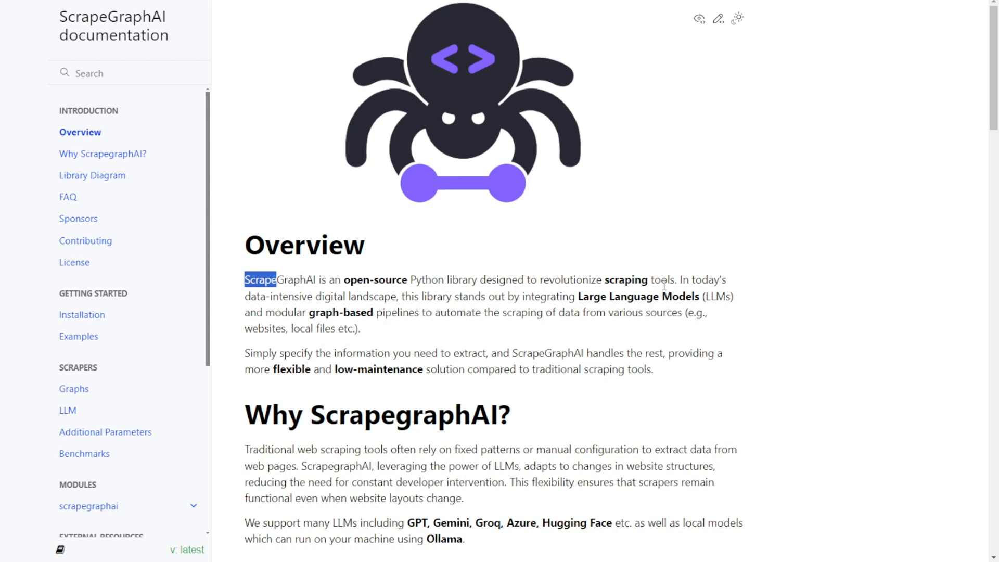
mouse_move(686, 284)
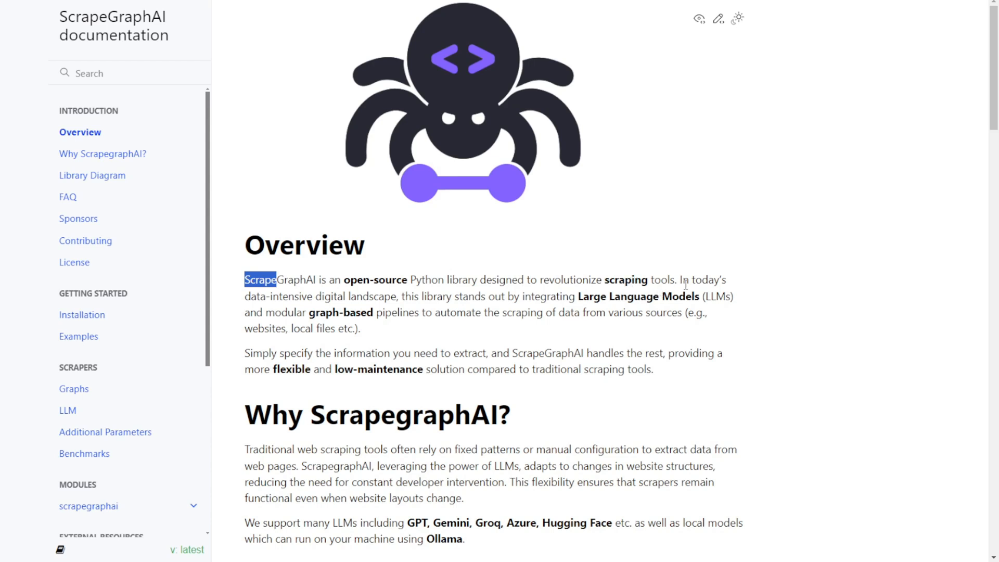
mouse_move(684, 284)
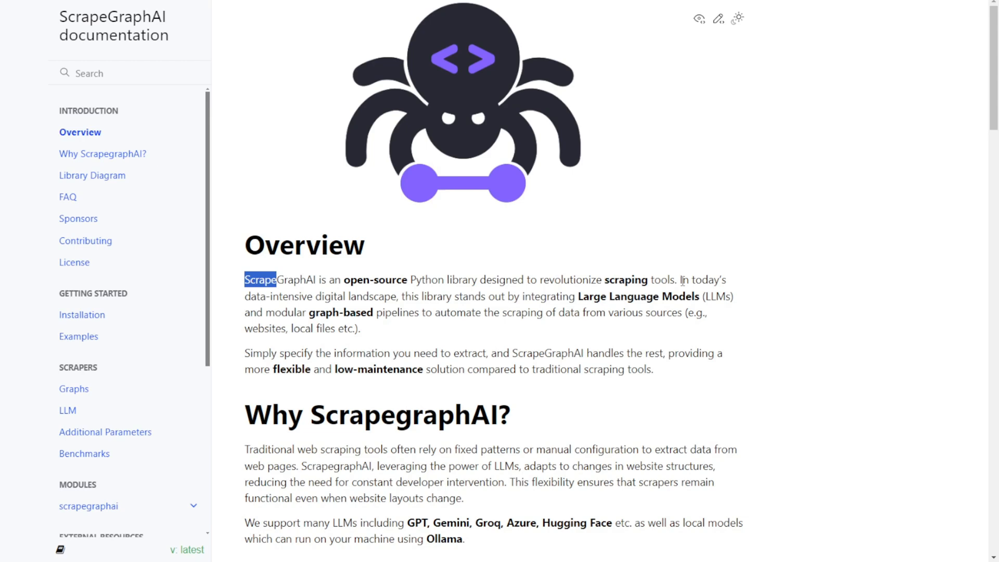
scroll(down, 3)
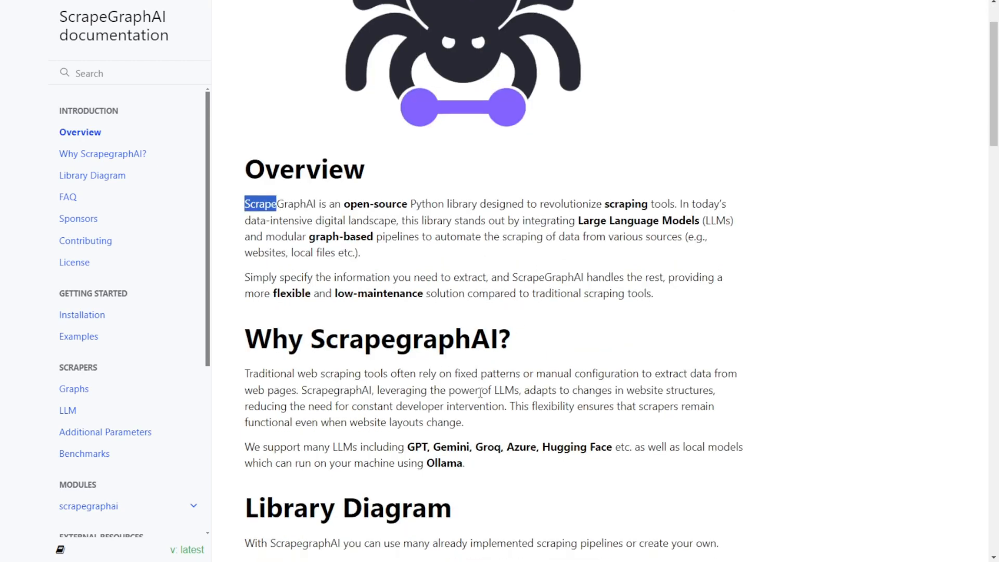
scroll(down, 3)
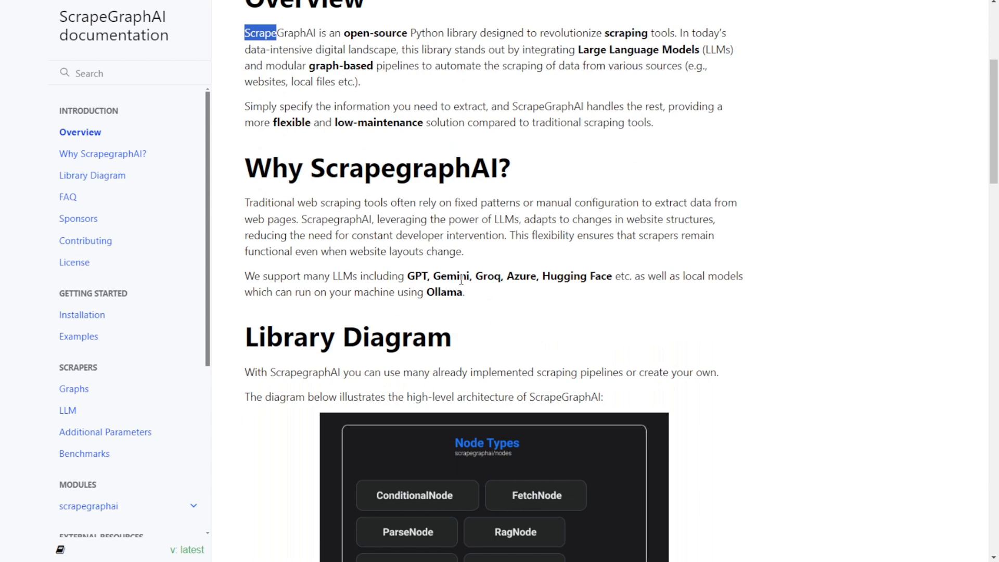
scroll(down, 3)
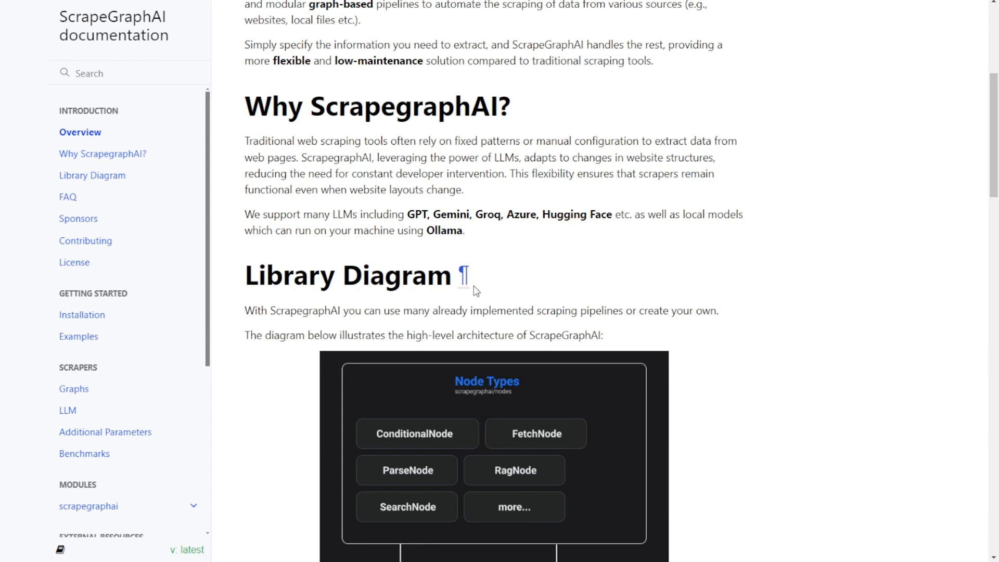
mouse_move(468, 297)
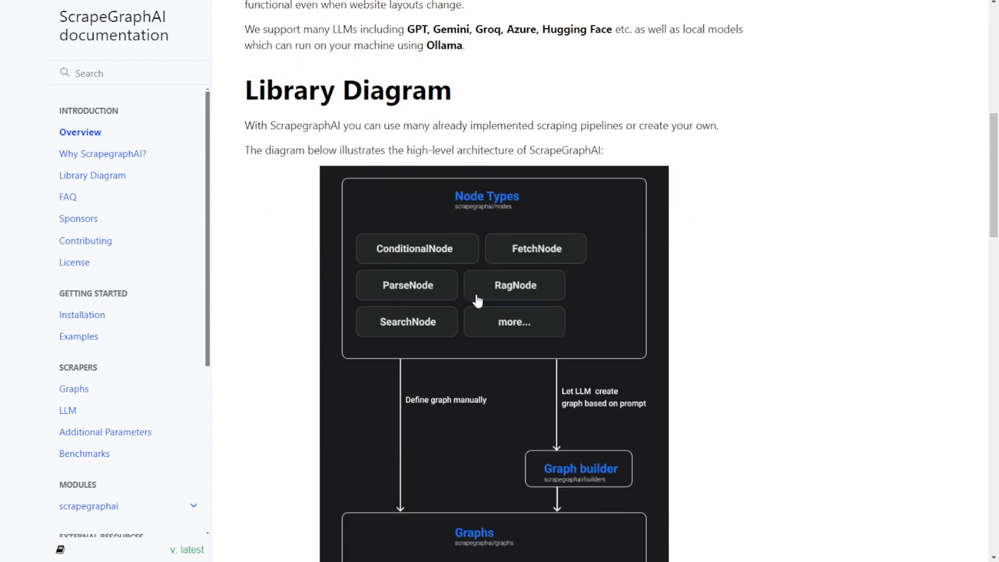
mouse_move(130, 131)
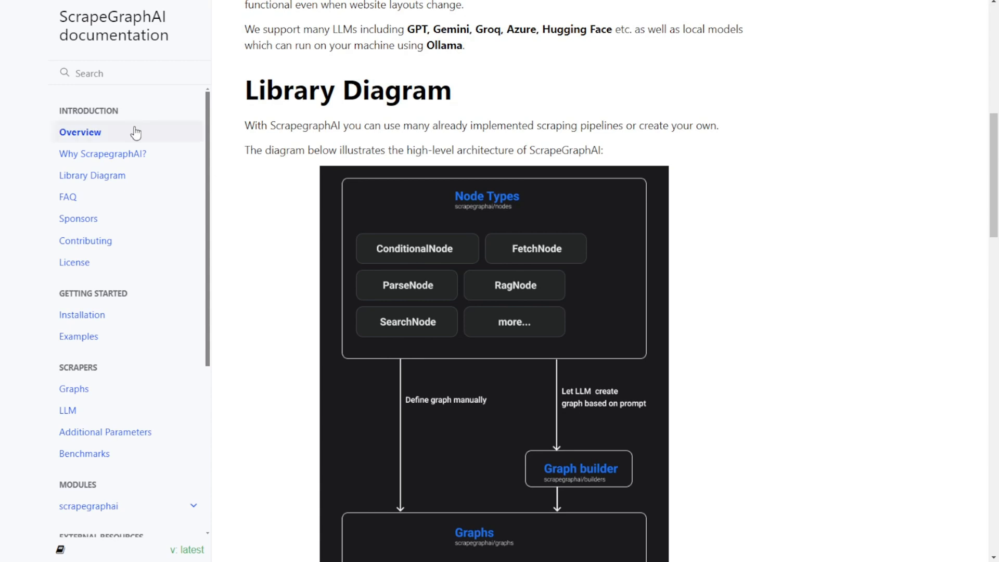
mouse_move(451, 255)
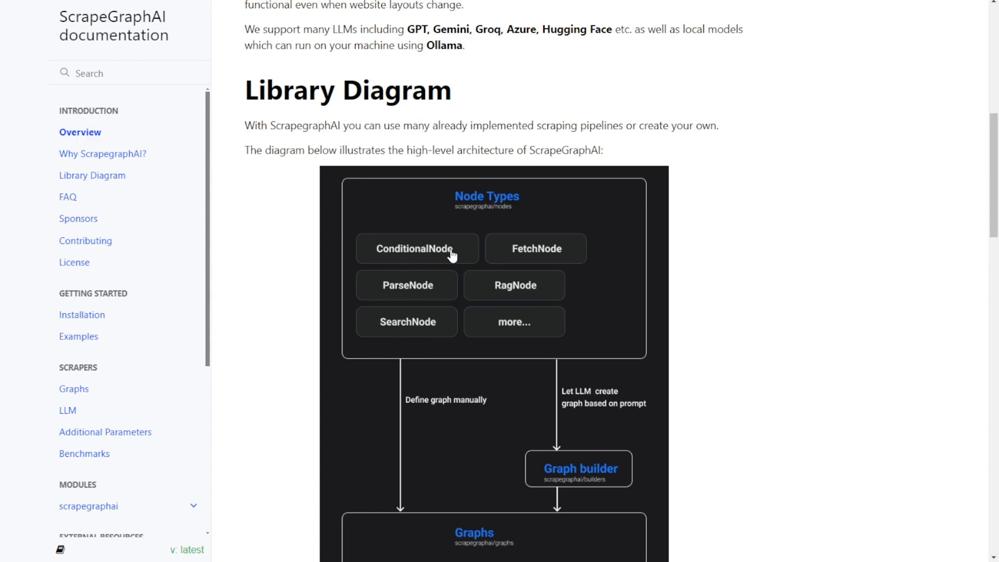
scroll(down, 3)
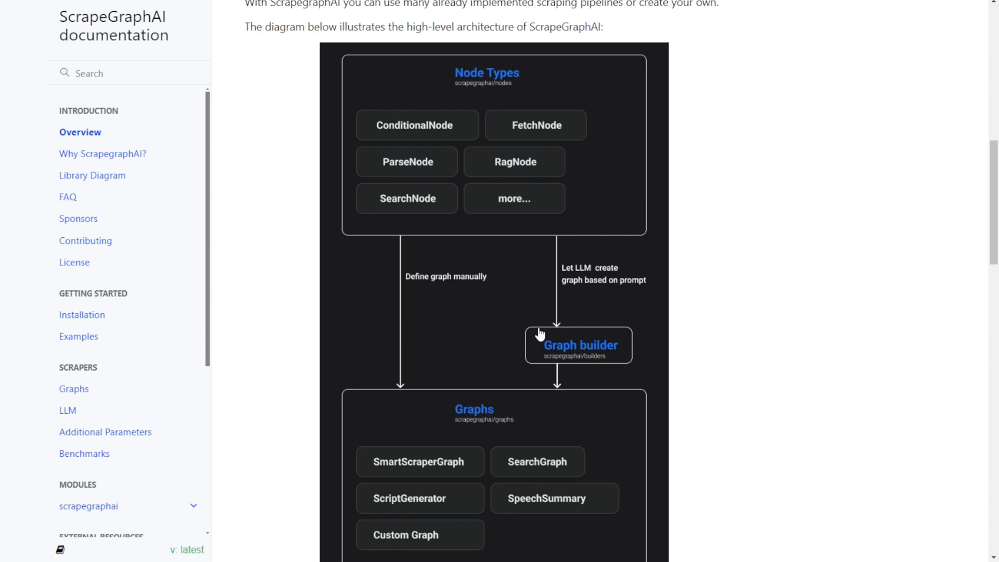
mouse_move(650, 223)
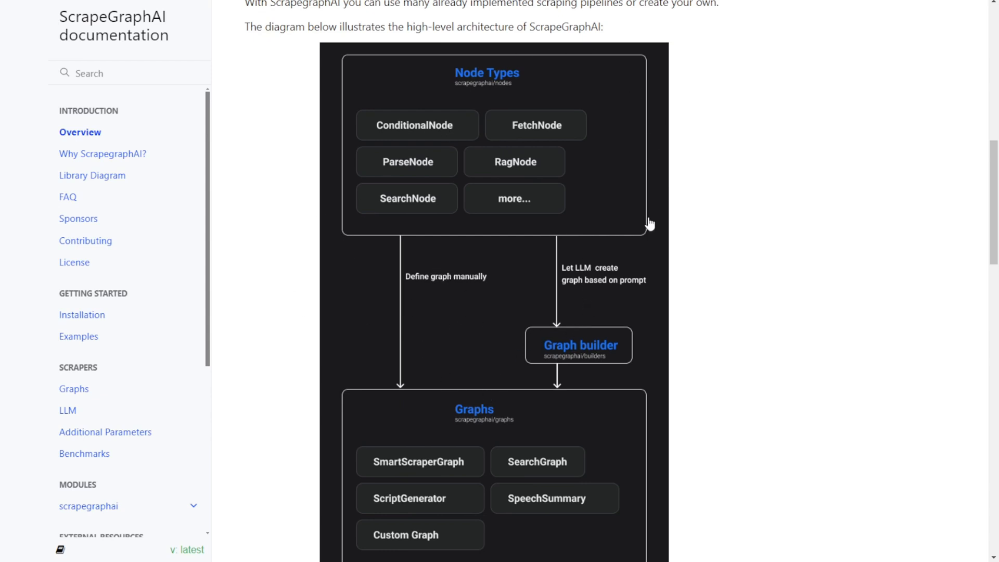
mouse_move(636, 237)
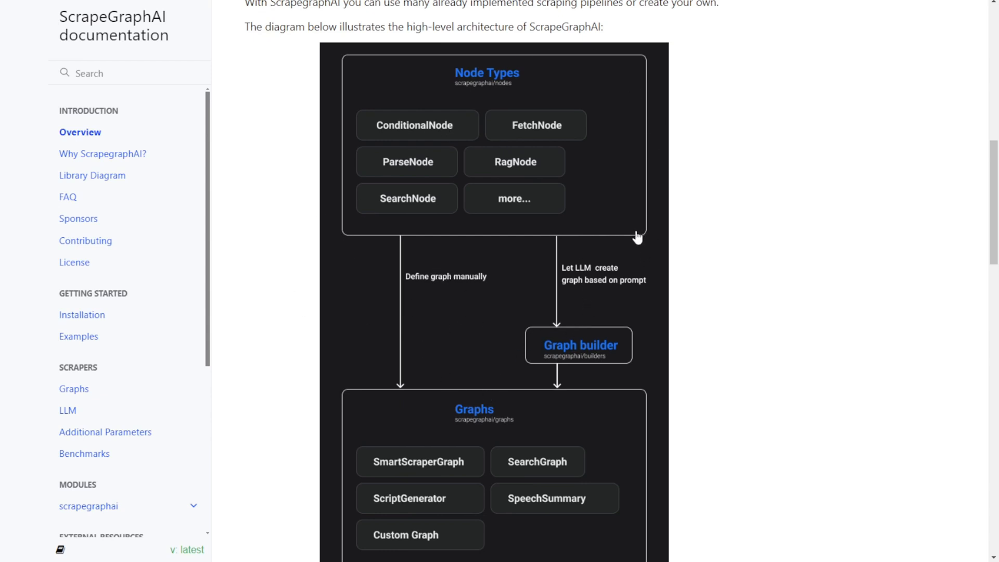
mouse_move(627, 224)
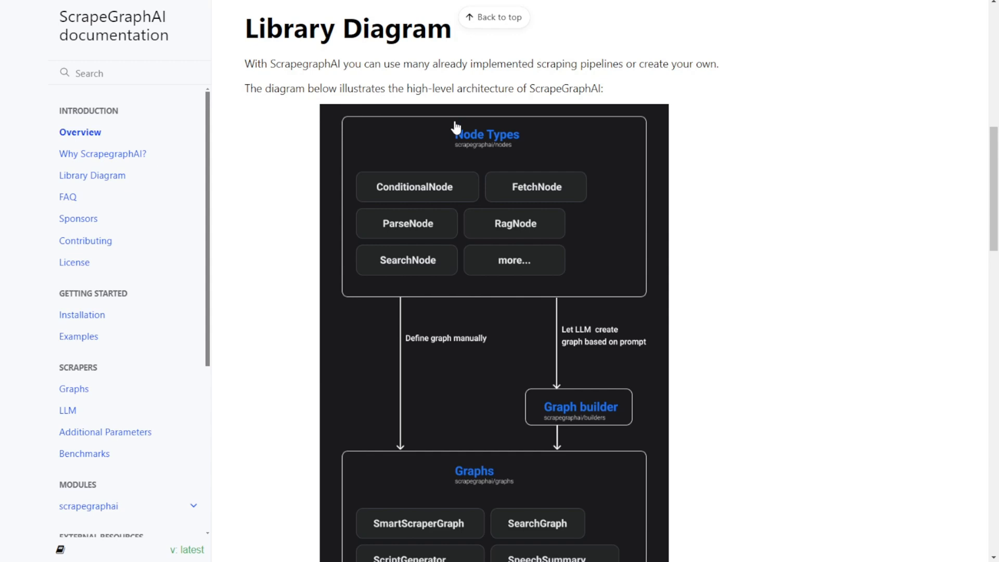
scroll(down, 3)
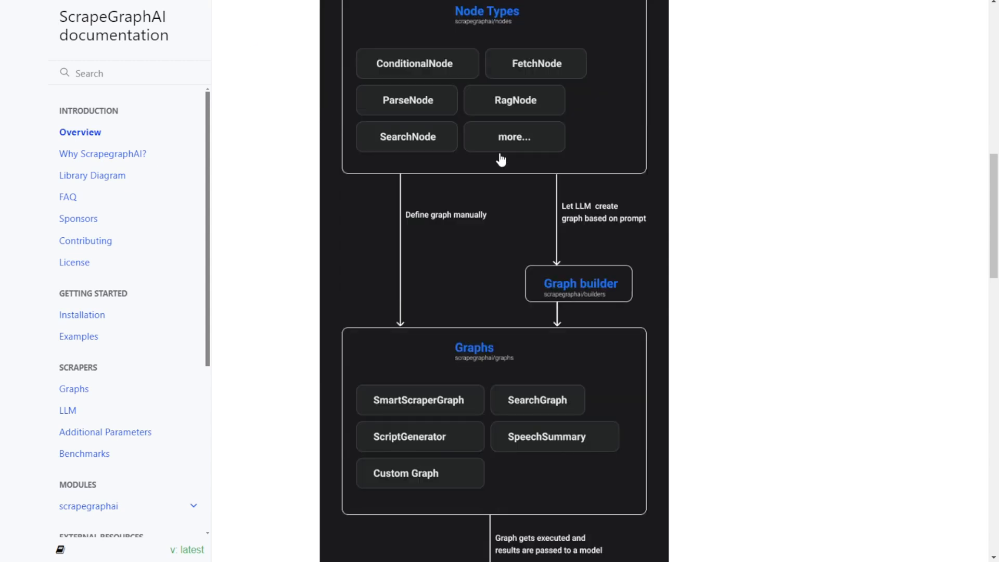
scroll(down, 3)
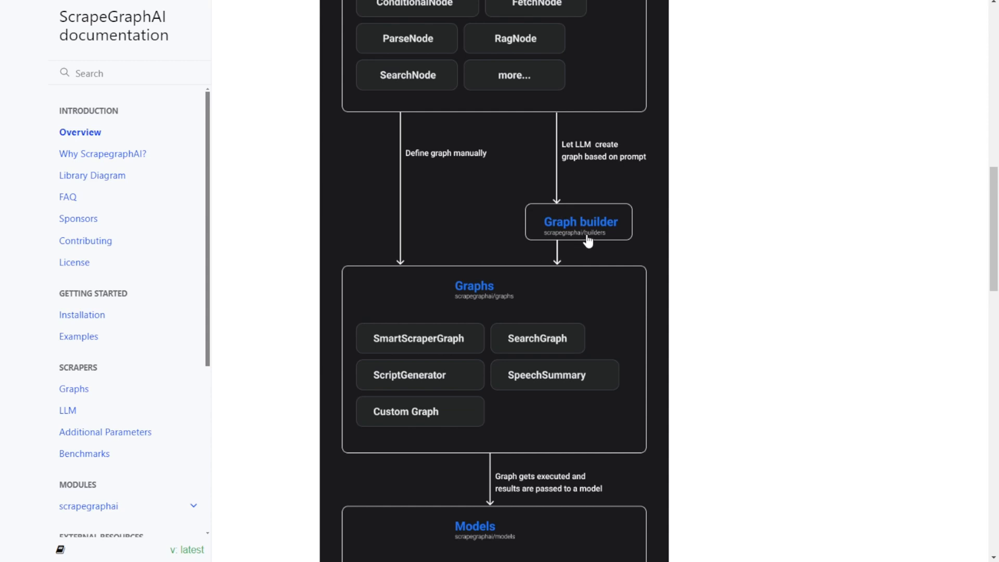
mouse_move(607, 351)
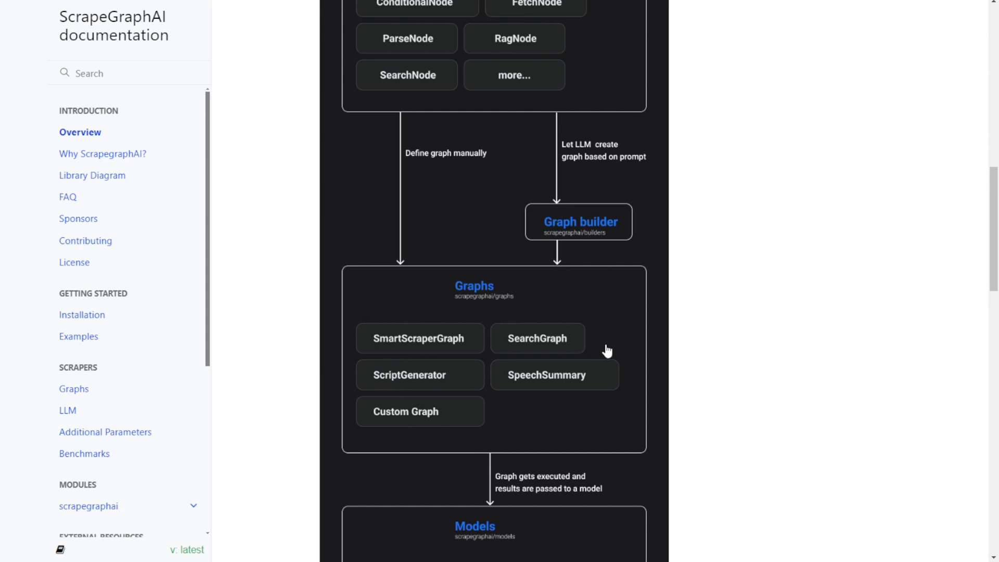
scroll(down, 3)
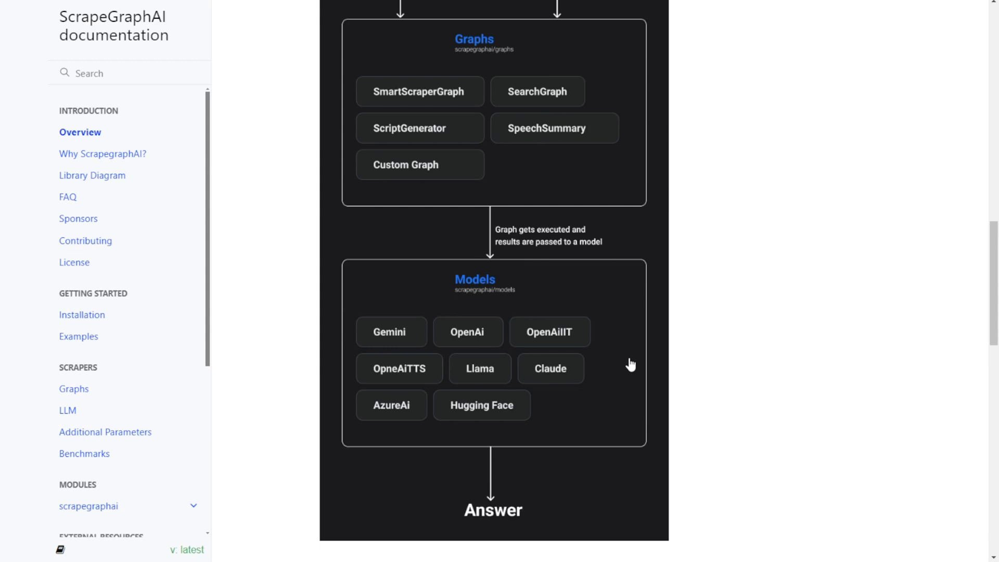
mouse_move(463, 265)
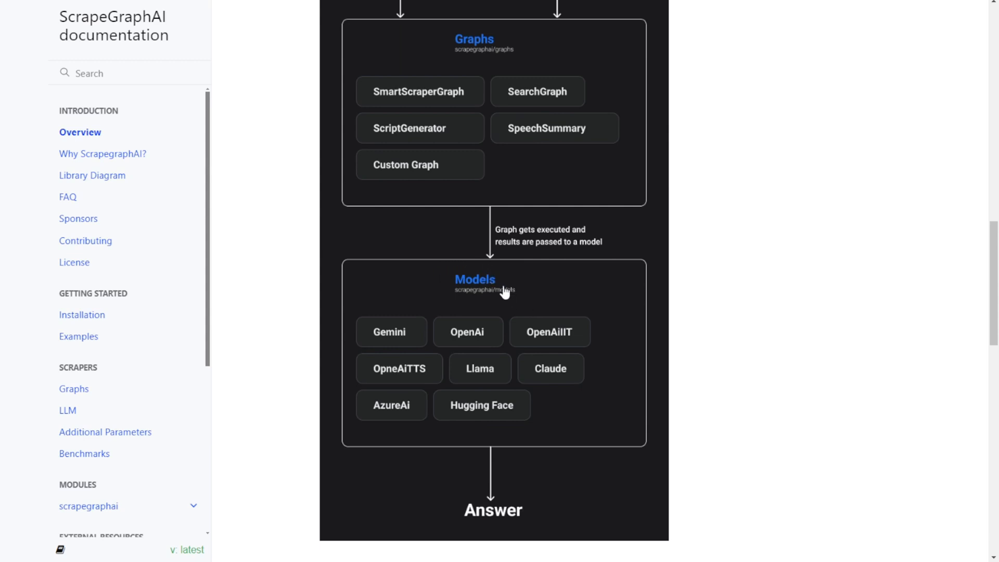
mouse_move(537, 298)
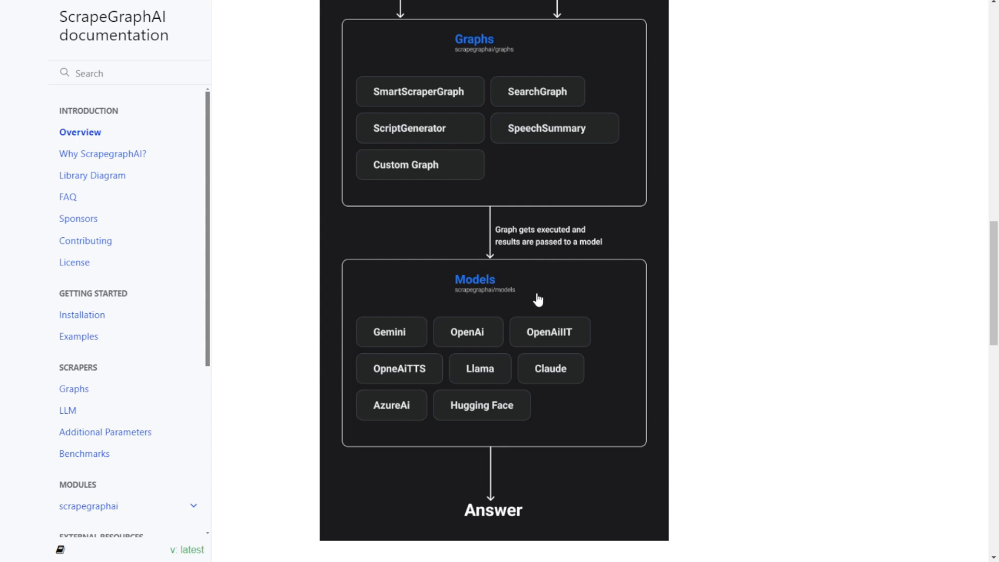
mouse_move(448, 344)
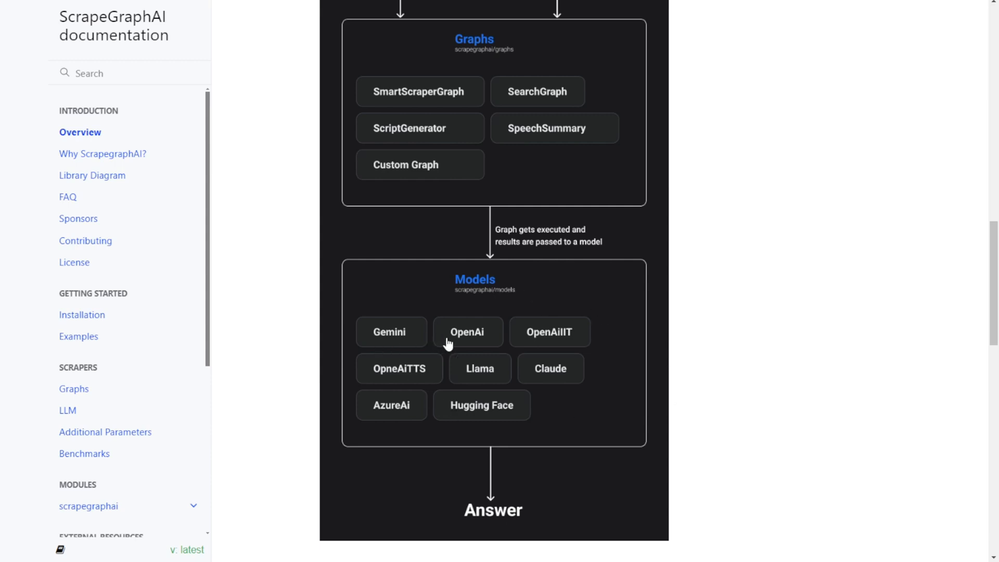
mouse_move(522, 388)
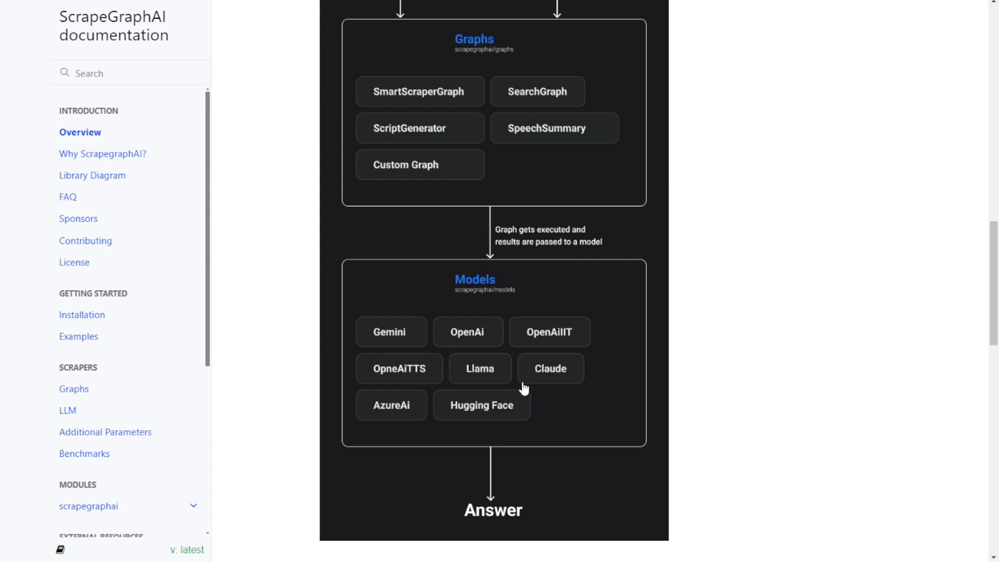
mouse_move(465, 396)
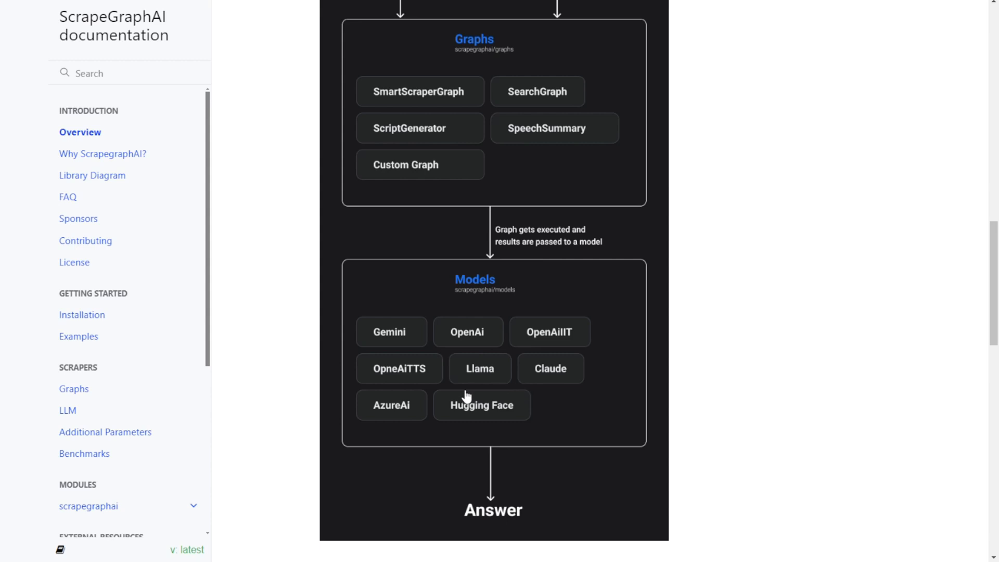
click(81, 314)
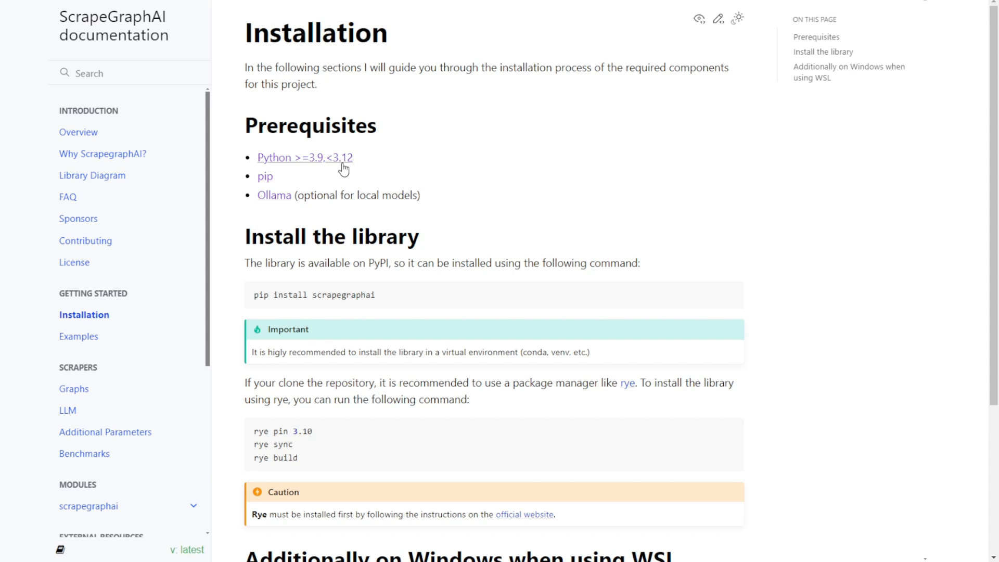
mouse_move(371, 168)
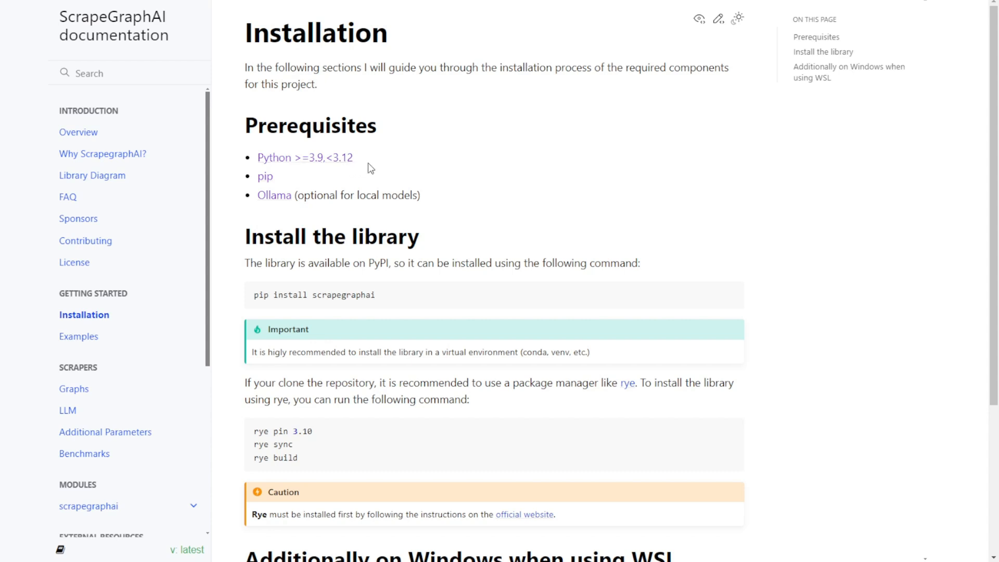
mouse_move(365, 168)
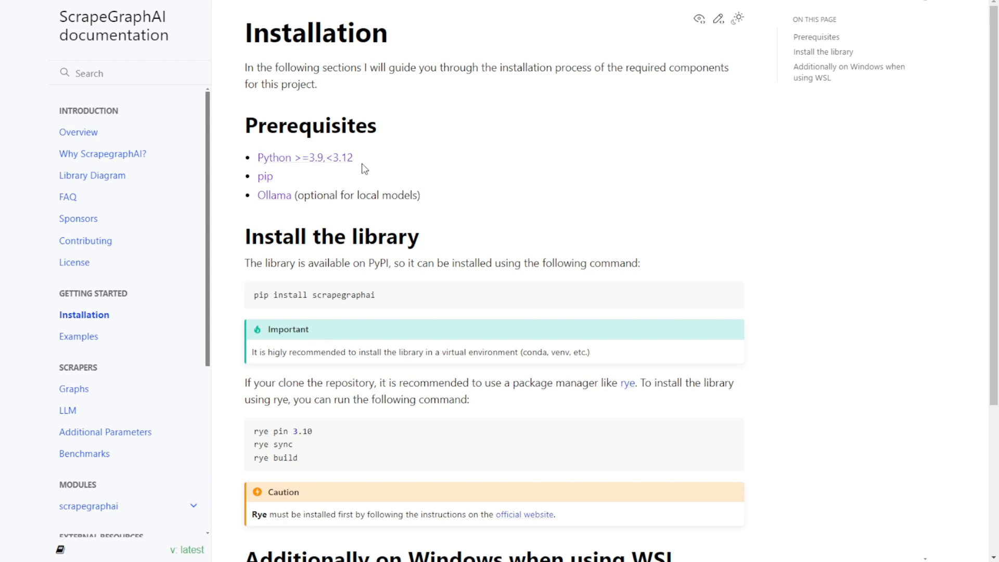
mouse_move(366, 162)
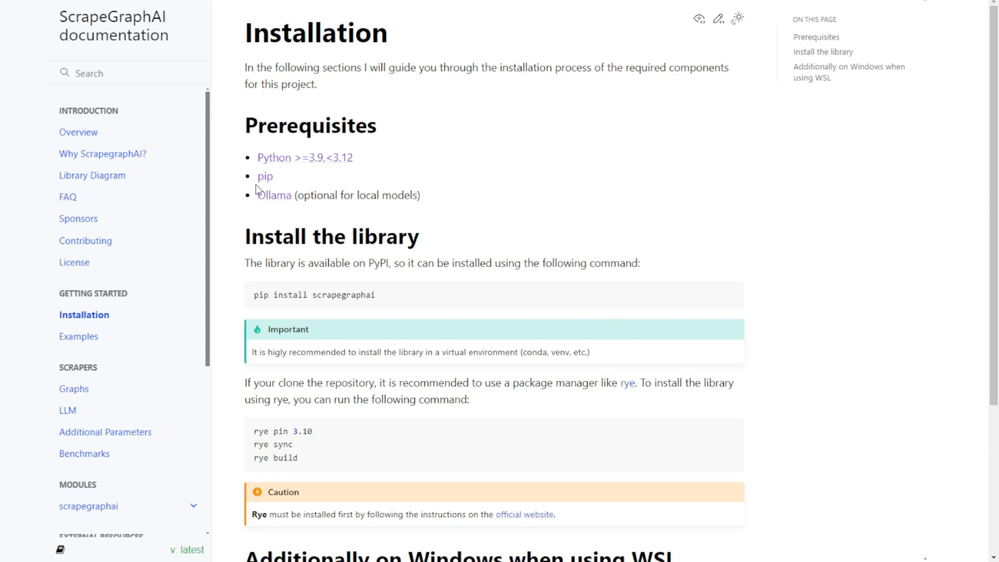
mouse_move(281, 173)
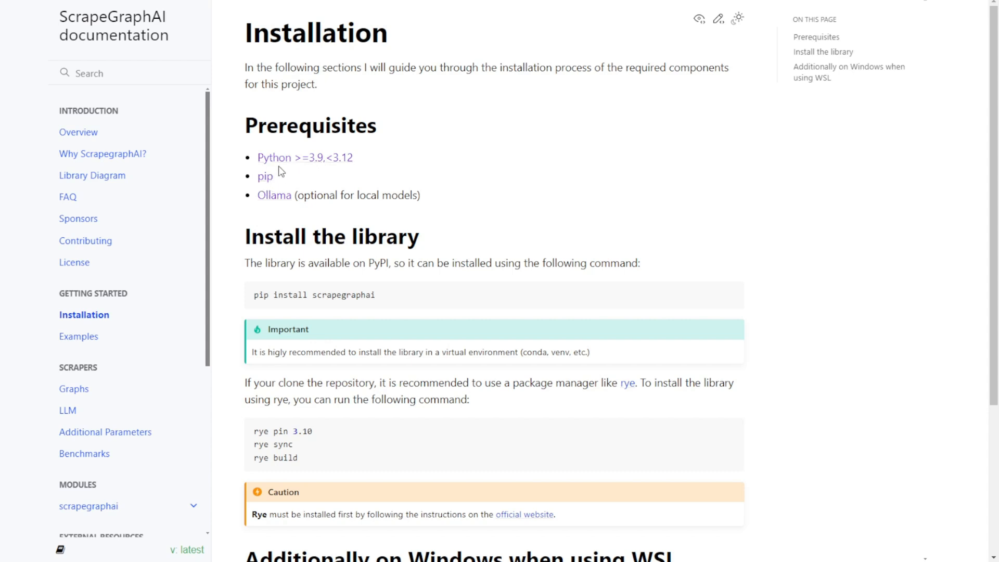
mouse_move(362, 173)
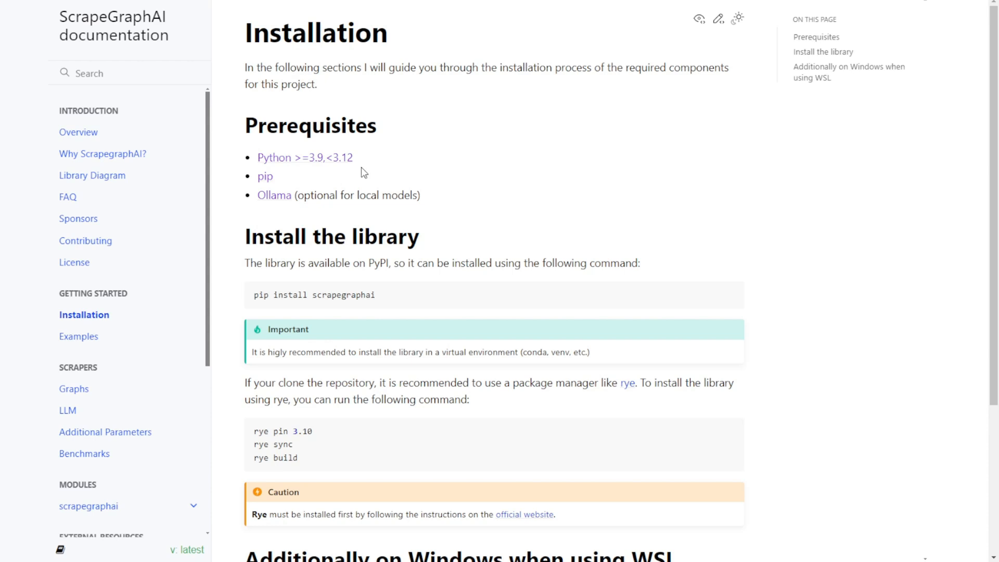
mouse_move(274, 195)
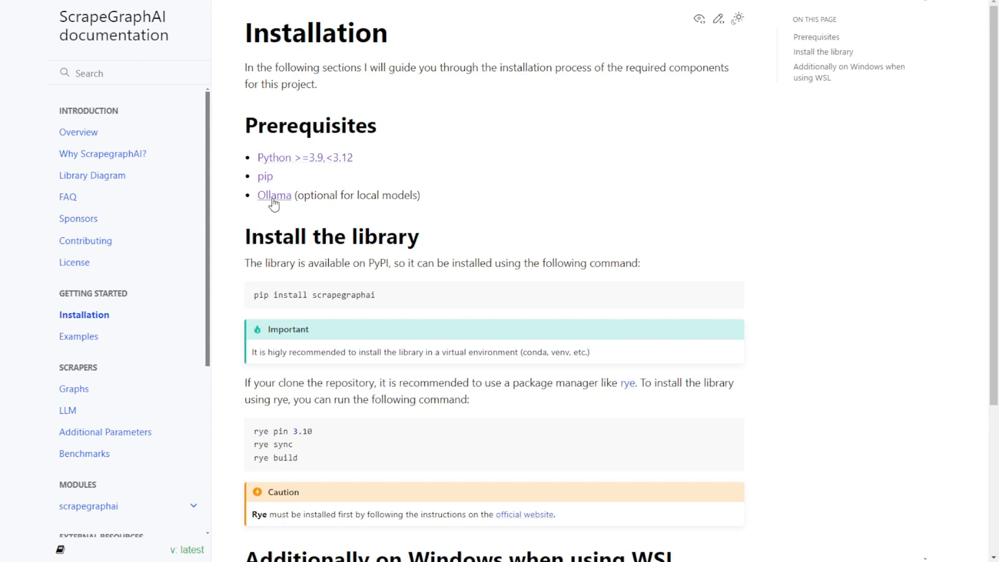
mouse_move(396, 207)
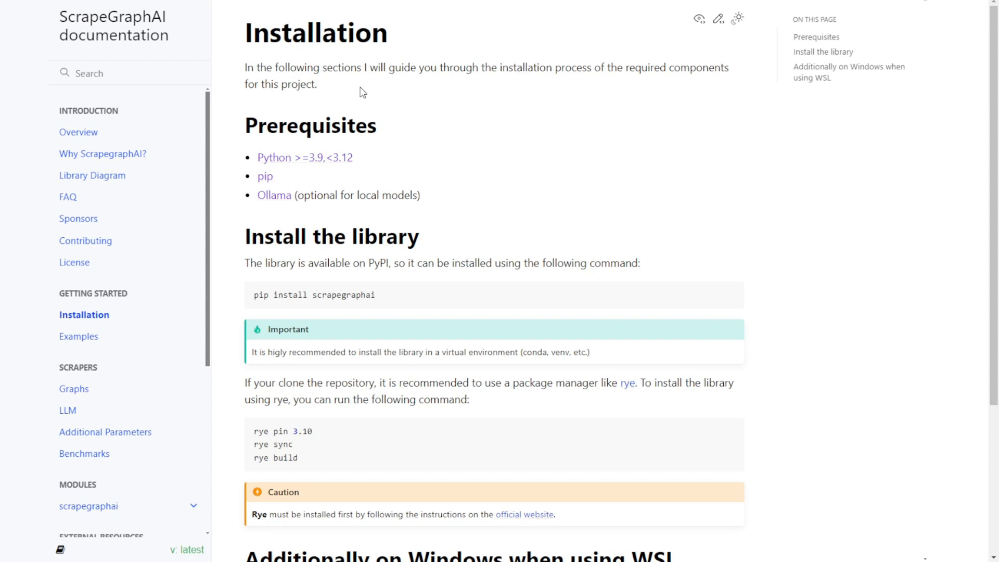
scroll(down, 3)
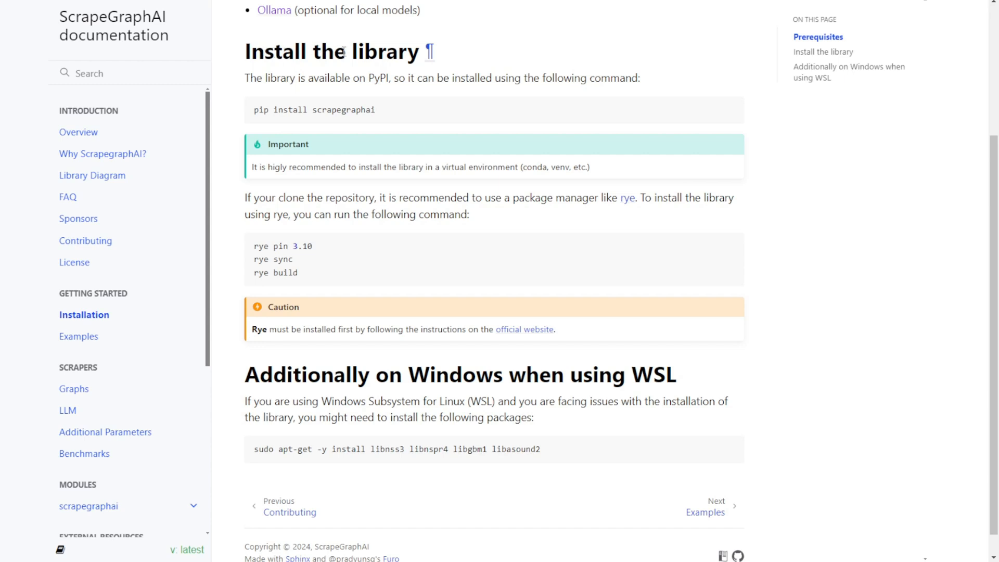
mouse_move(255, 115)
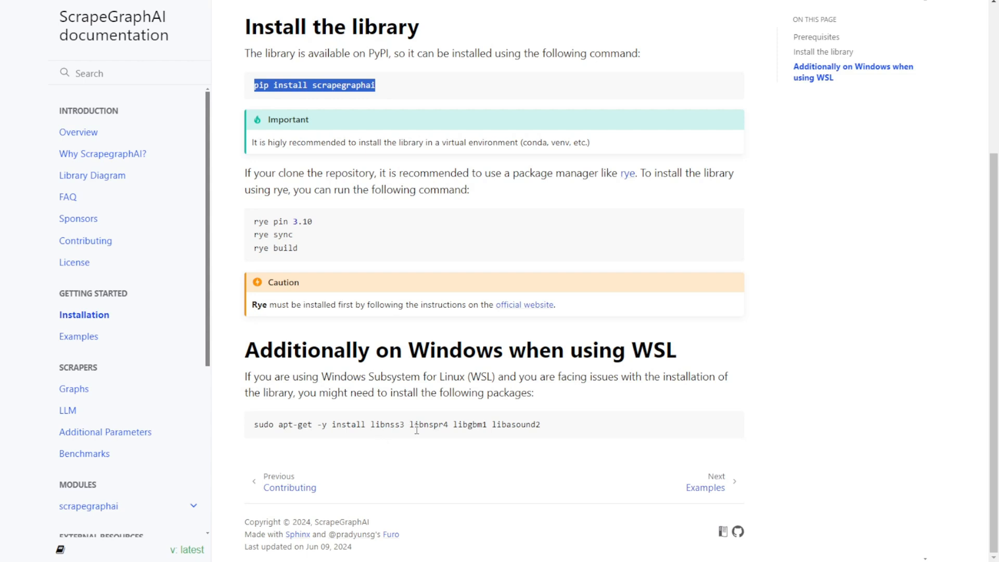
mouse_move(549, 433)
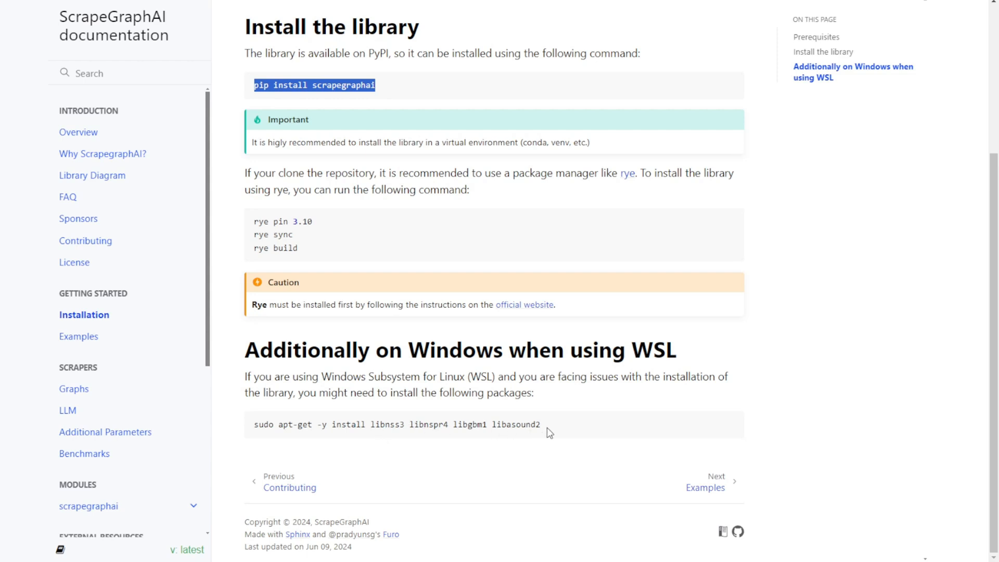
mouse_move(452, 334)
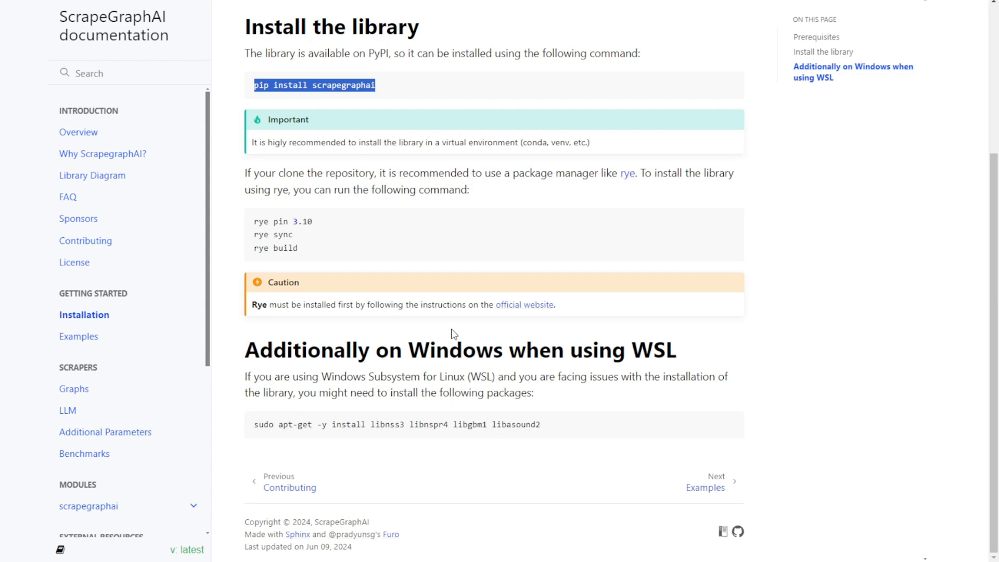
mouse_move(428, 380)
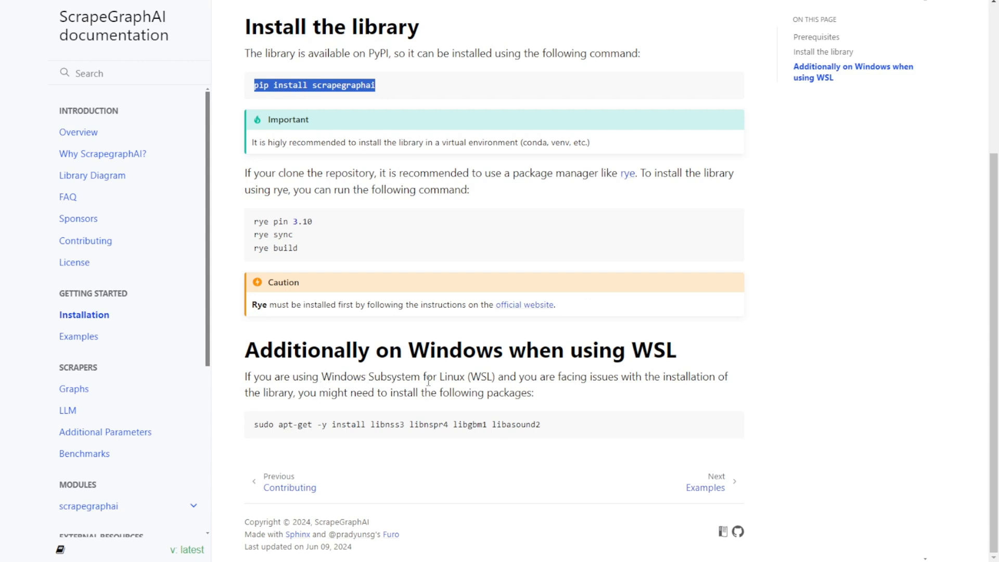
mouse_move(463, 502)
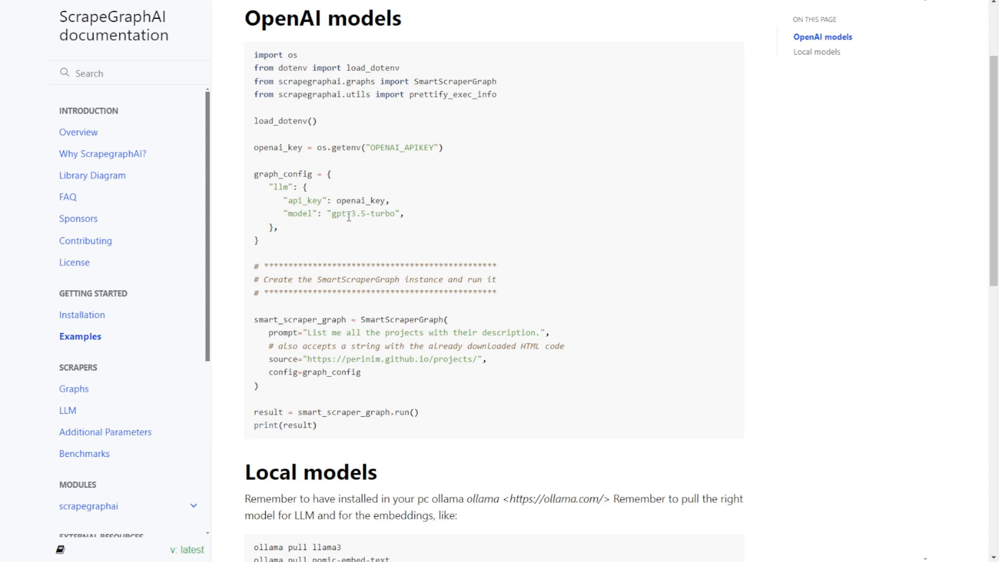
mouse_move(424, 260)
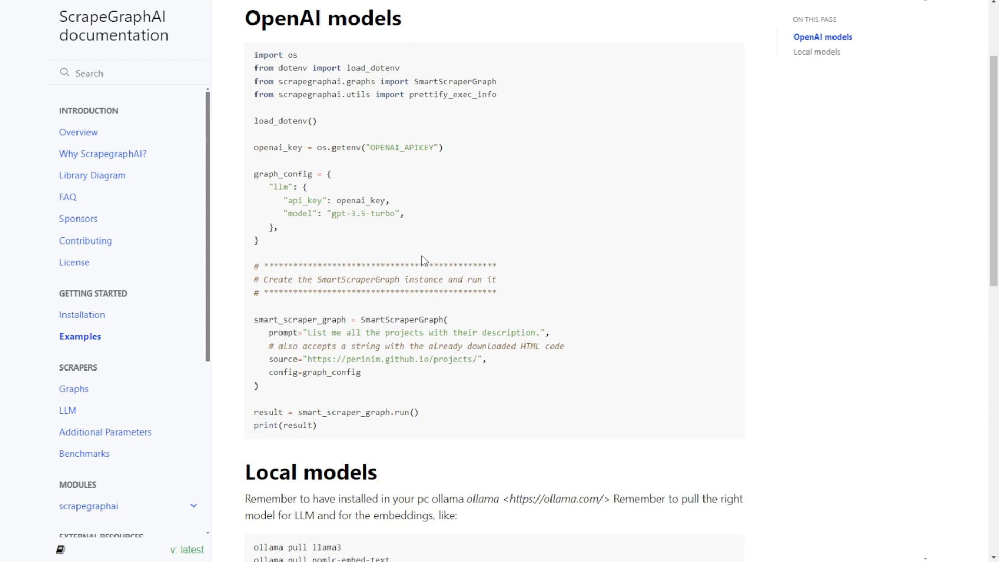
Highlight the SmartScraperGraph creation code and the projects-and-descriptions prompt line in the OpenAI example
scroll(down, 3)
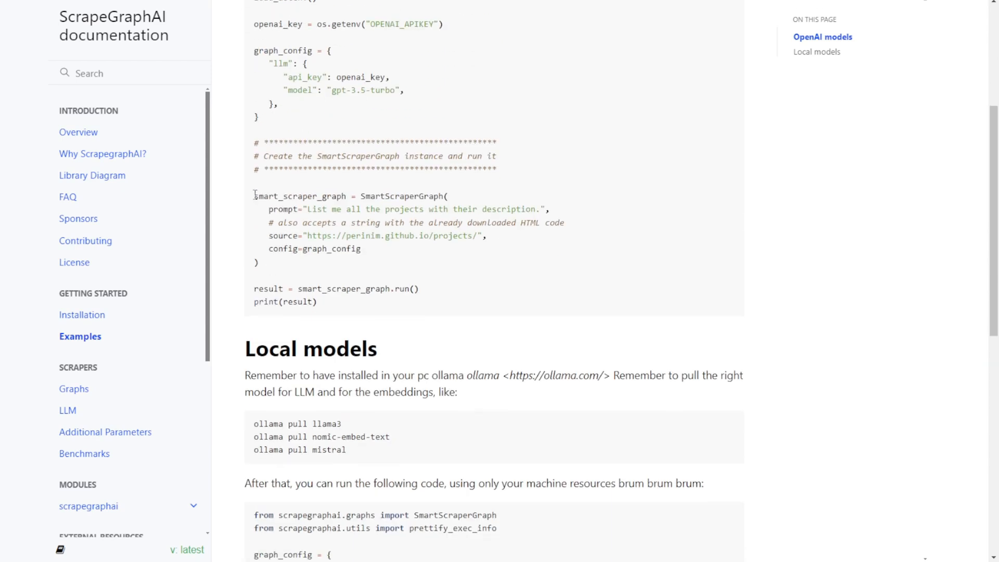
drag(253, 196, 259, 263)
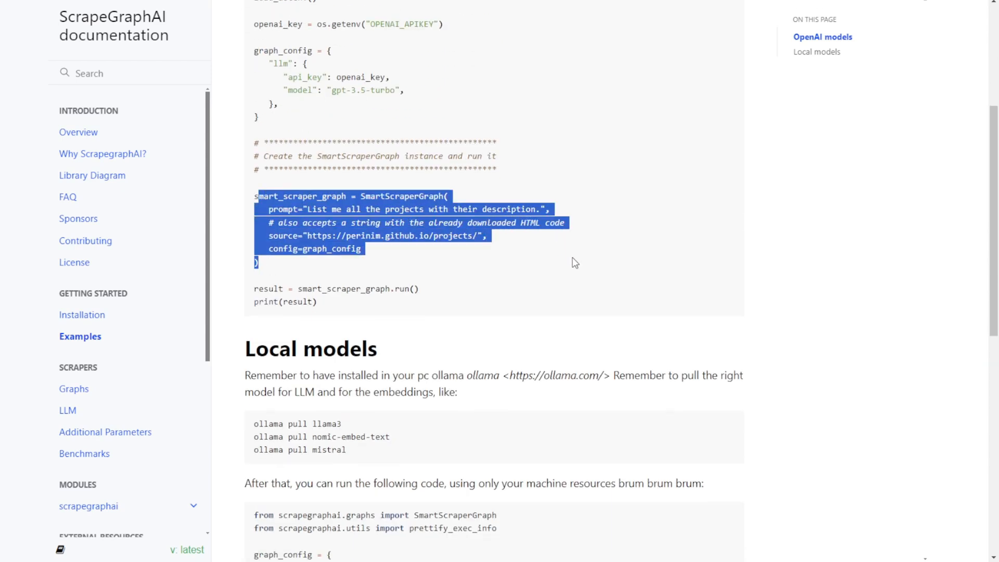
click(285, 272)
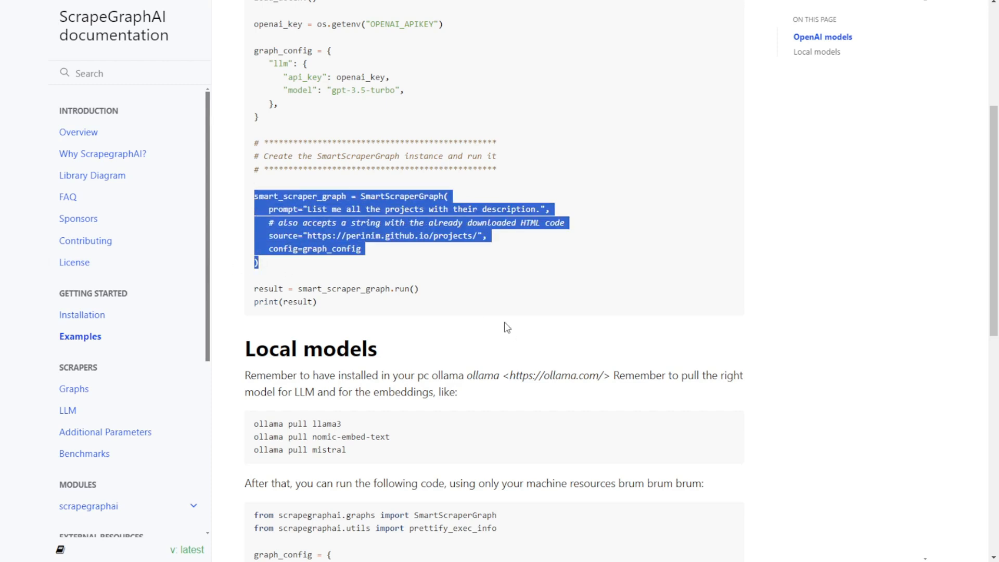
click(297, 236)
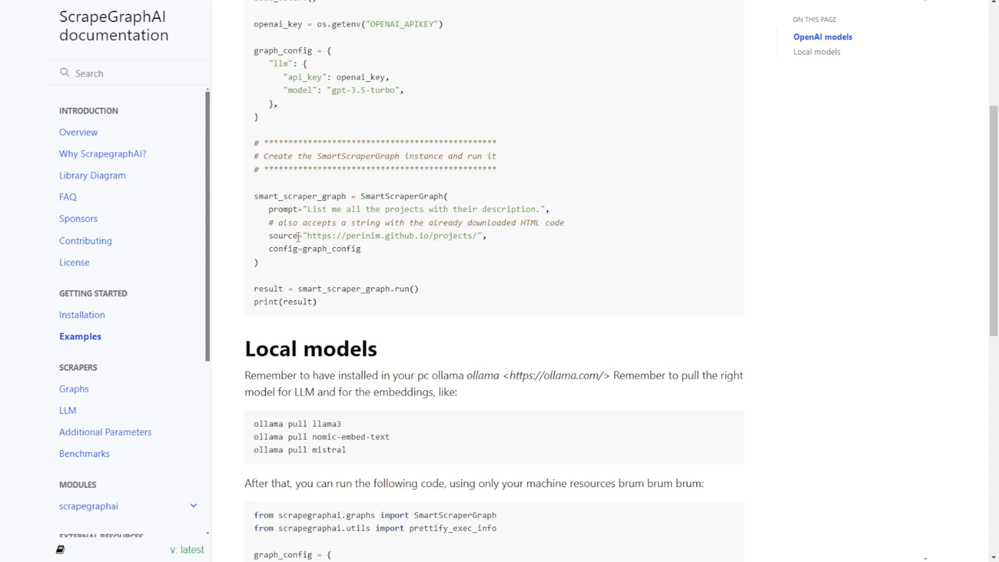
drag(268, 209, 473, 209)
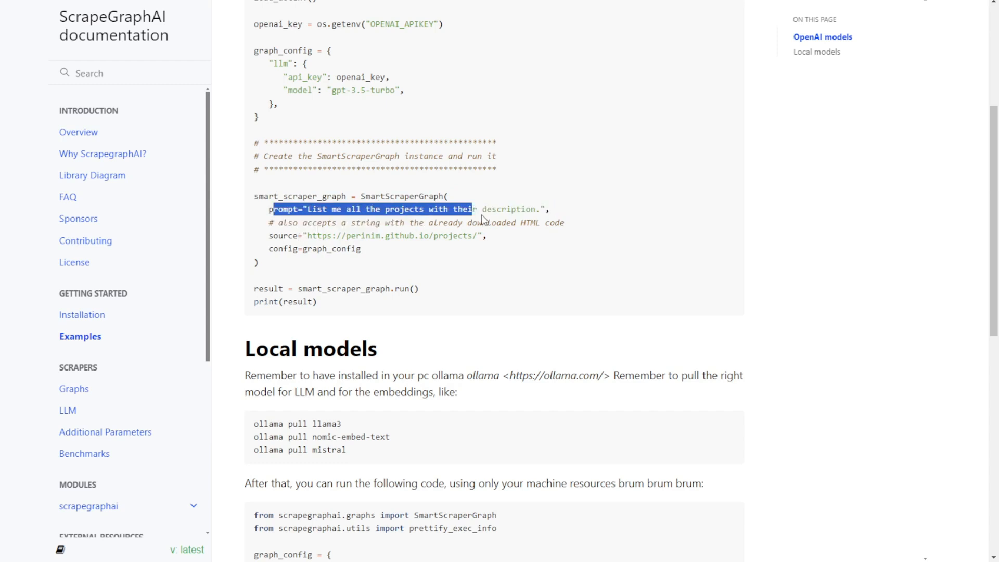
scroll(down, 3)
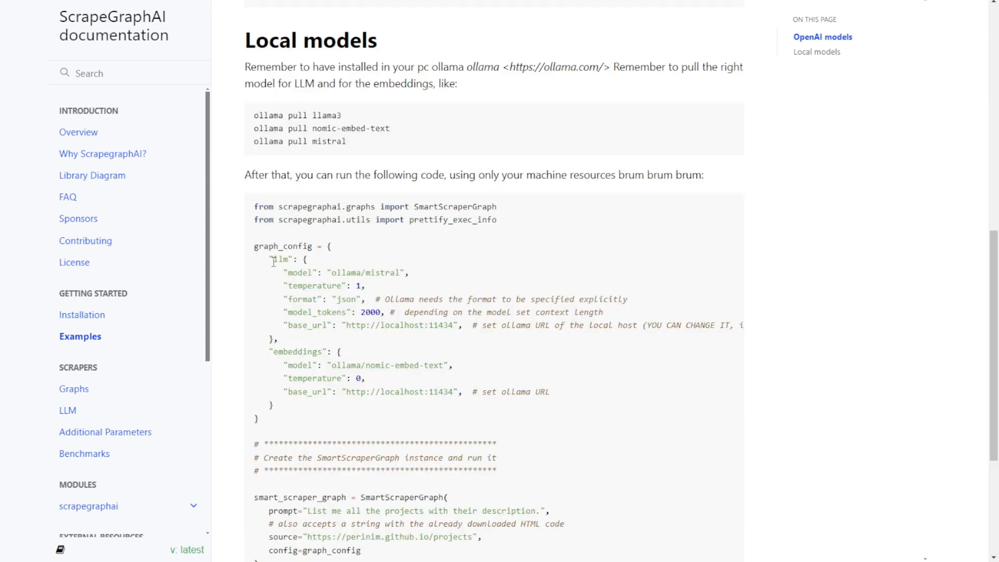
drag(270, 258, 364, 286)
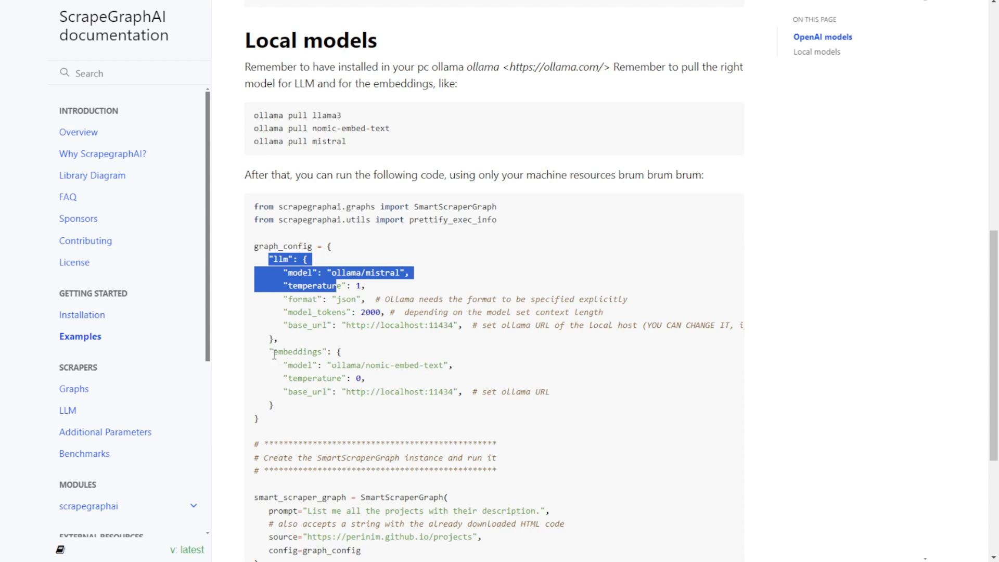
mouse_move(282, 366)
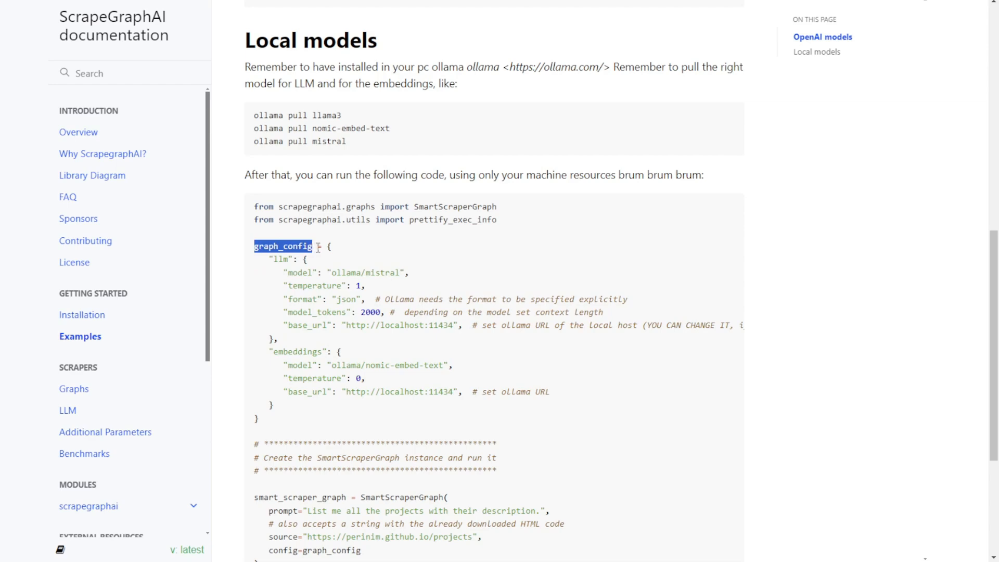
scroll(up, 3)
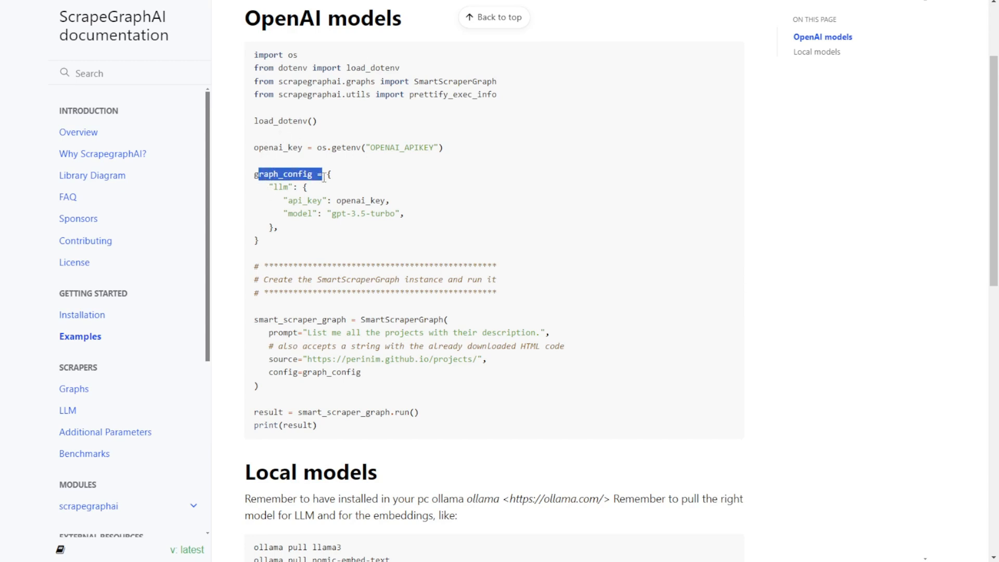
drag(325, 174, 344, 213)
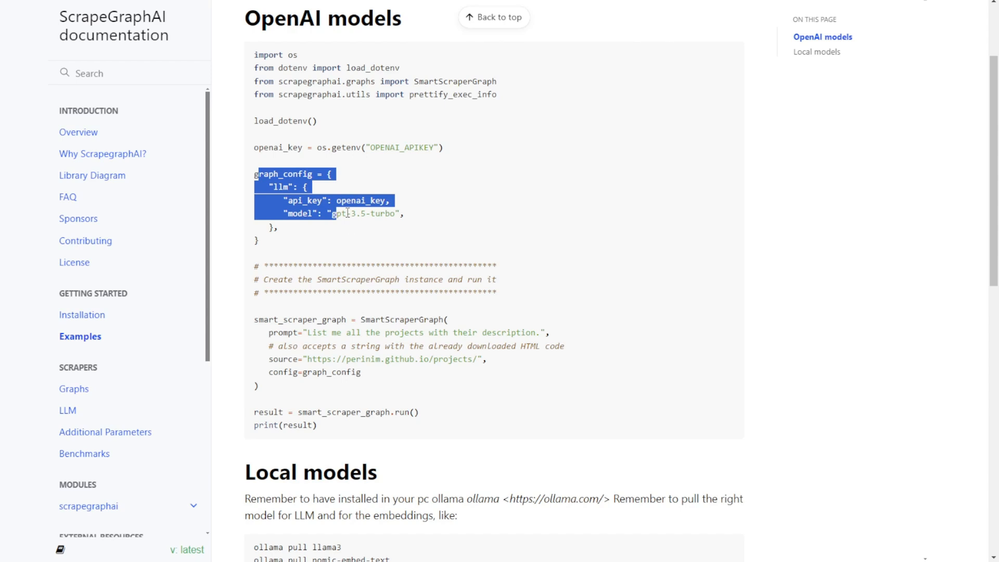
mouse_move(358, 213)
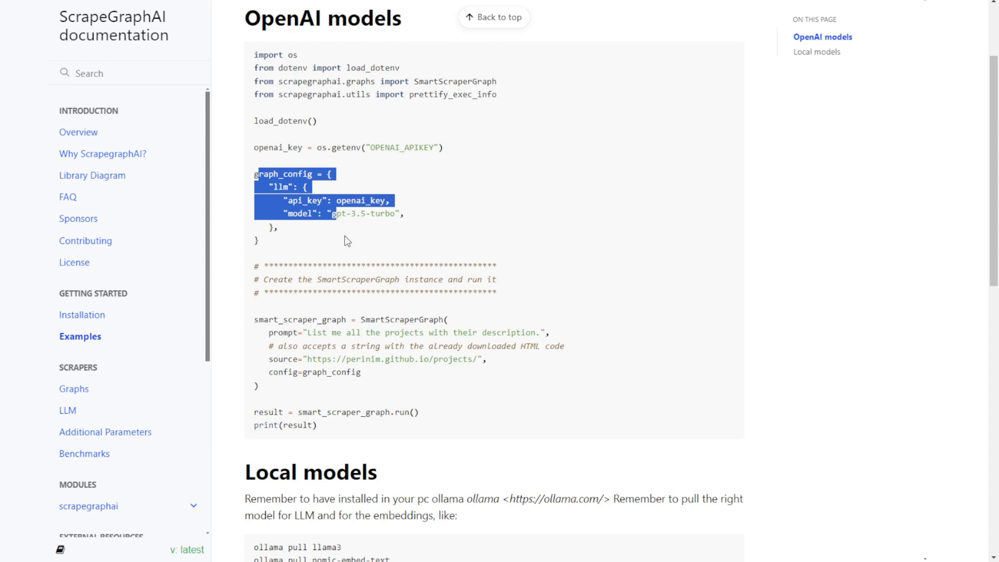
click(348, 241)
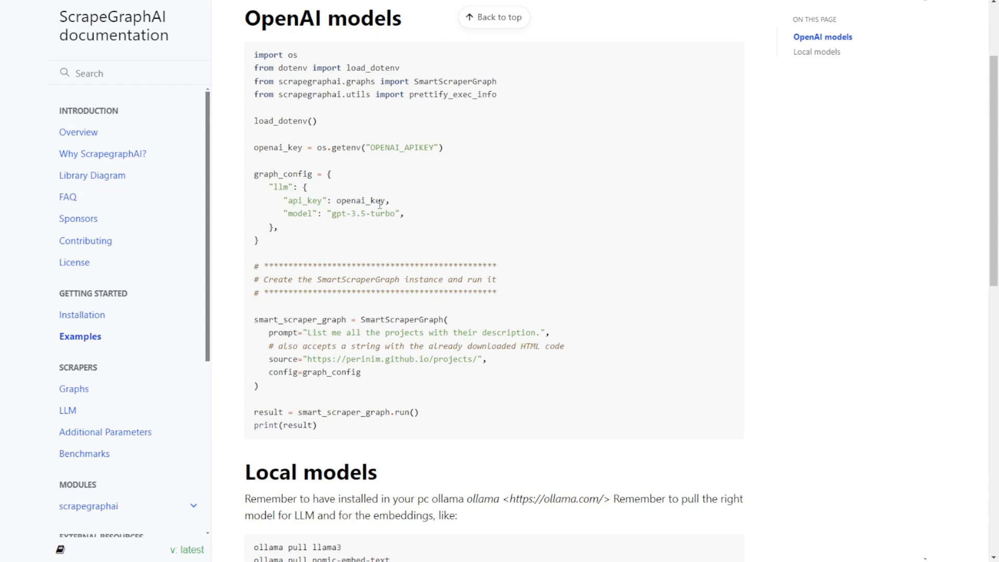
drag(254, 173, 278, 228)
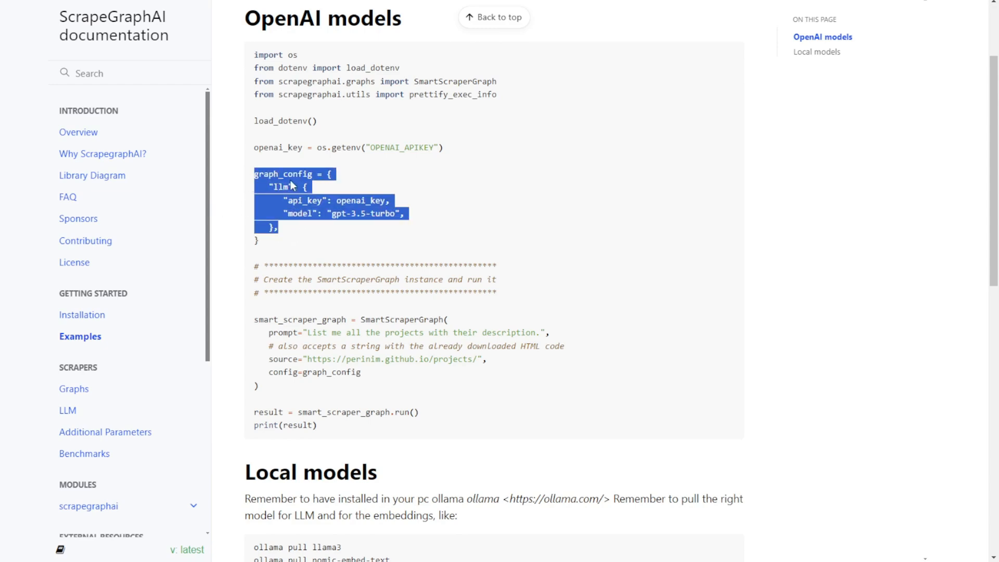
scroll(down, 3)
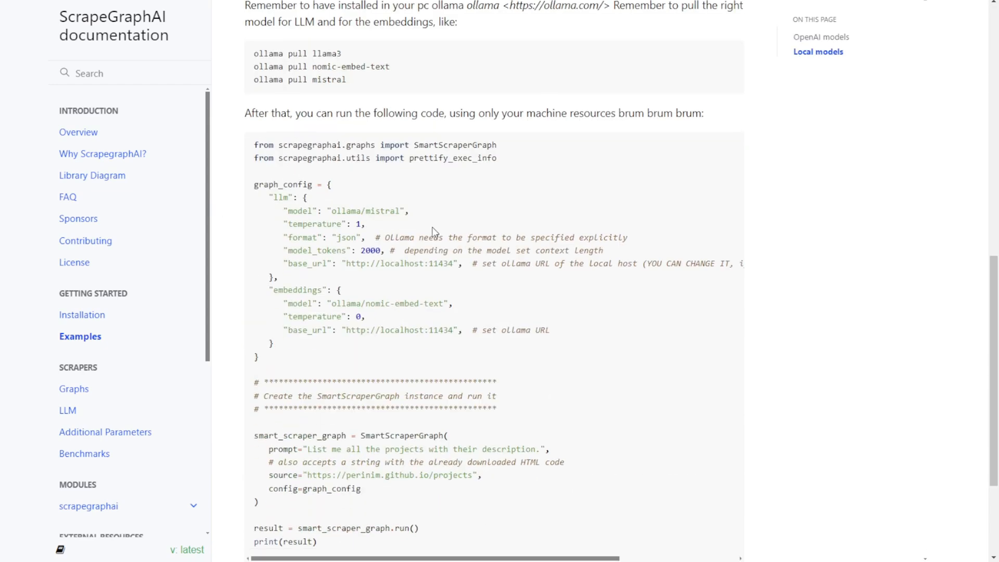
scroll(down, 3)
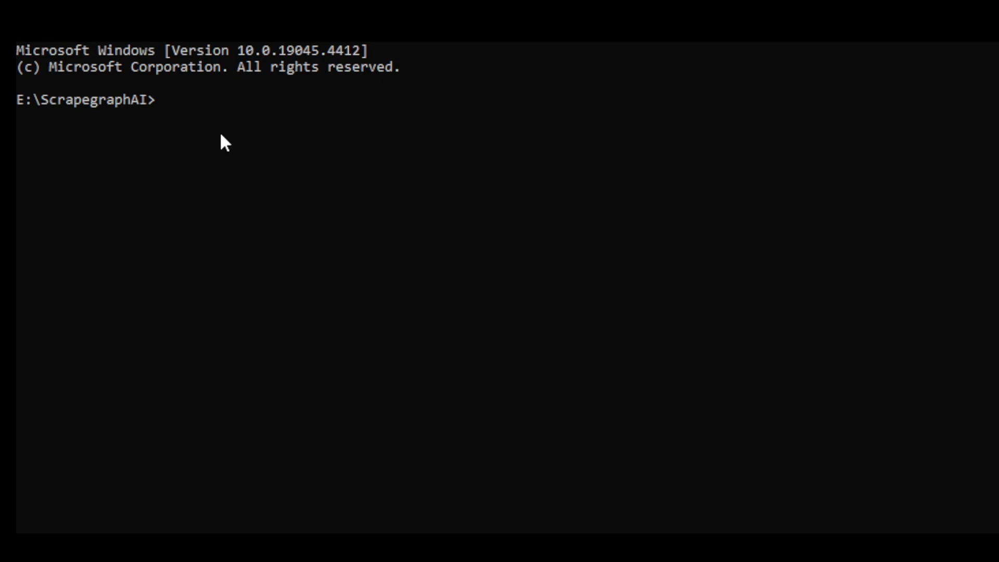
Create and activate the Python 3.10 conda env 'scrapegraphai', then pip install scrapegraphai
text(conda create -n scrapegraphai python=3.10)
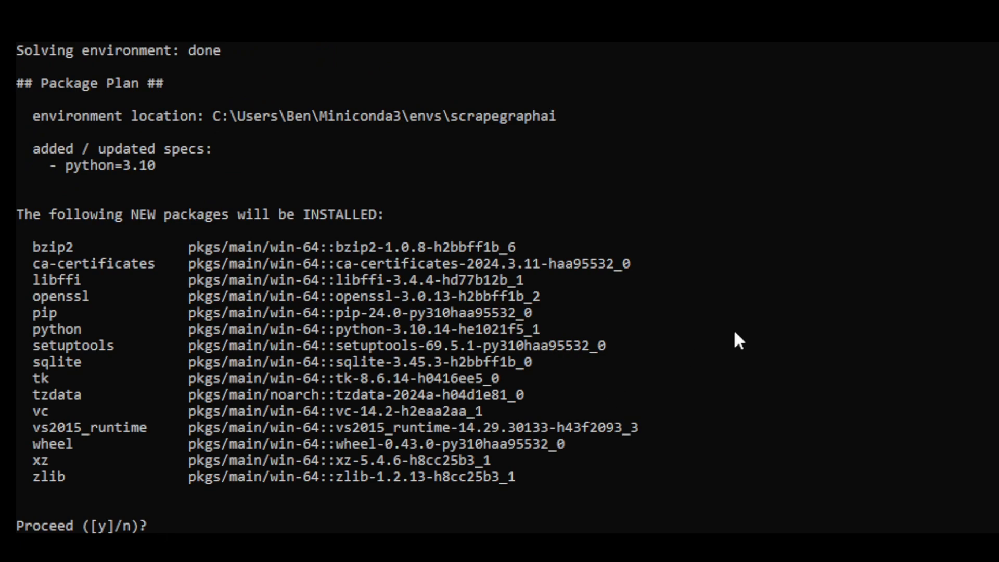
text(y)
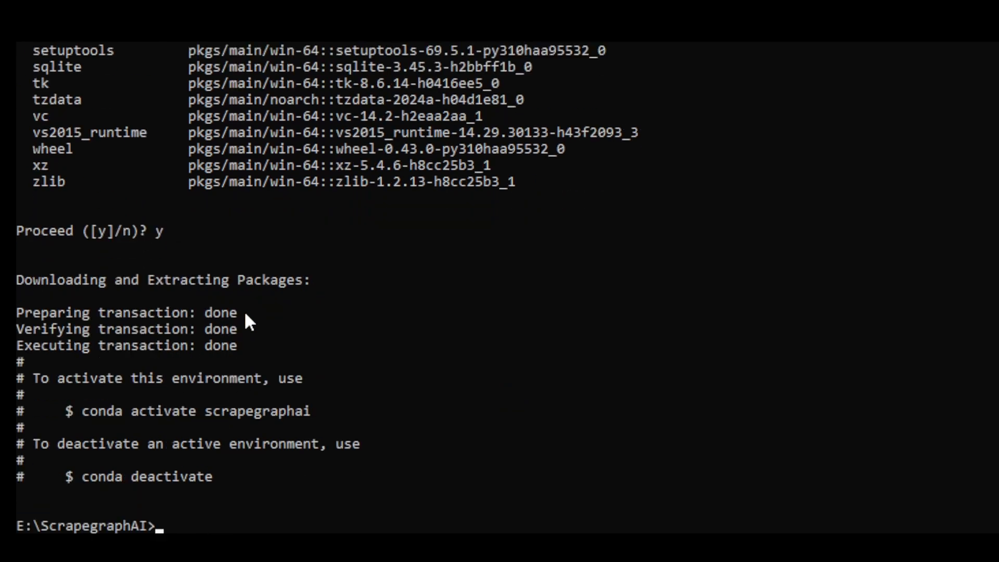
mouse_move(230, 475)
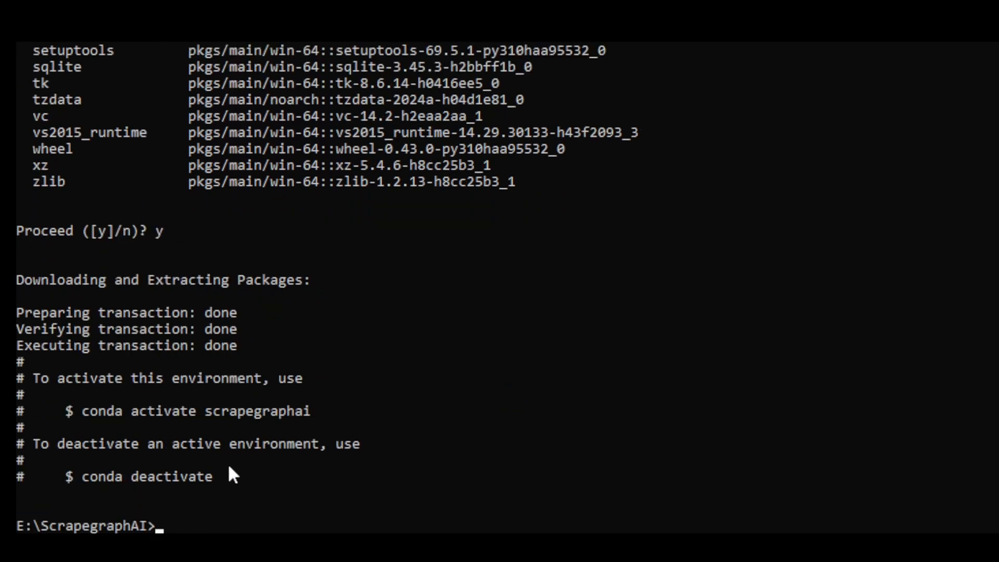
mouse_move(320, 420)
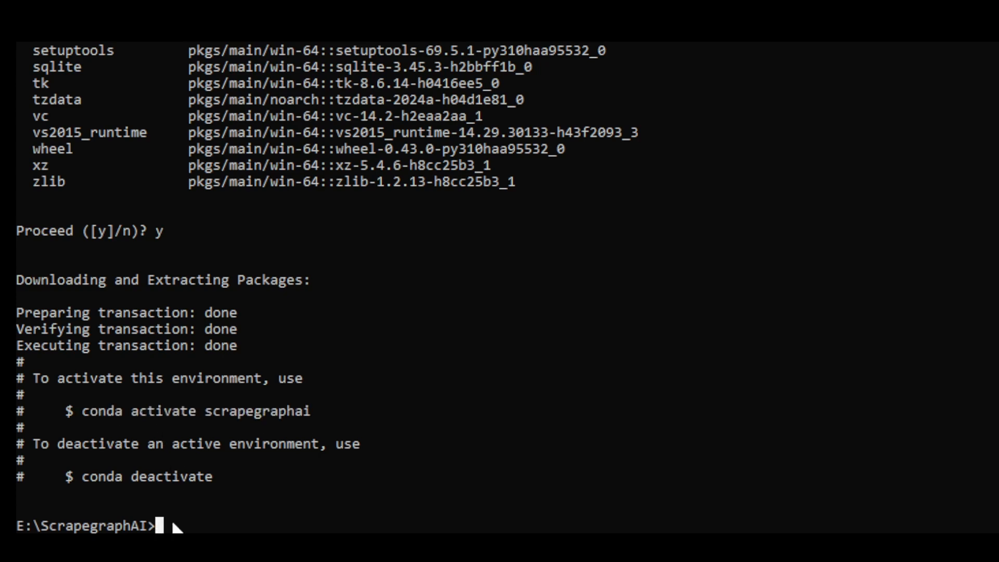
text(conda activate scrapegraphai)
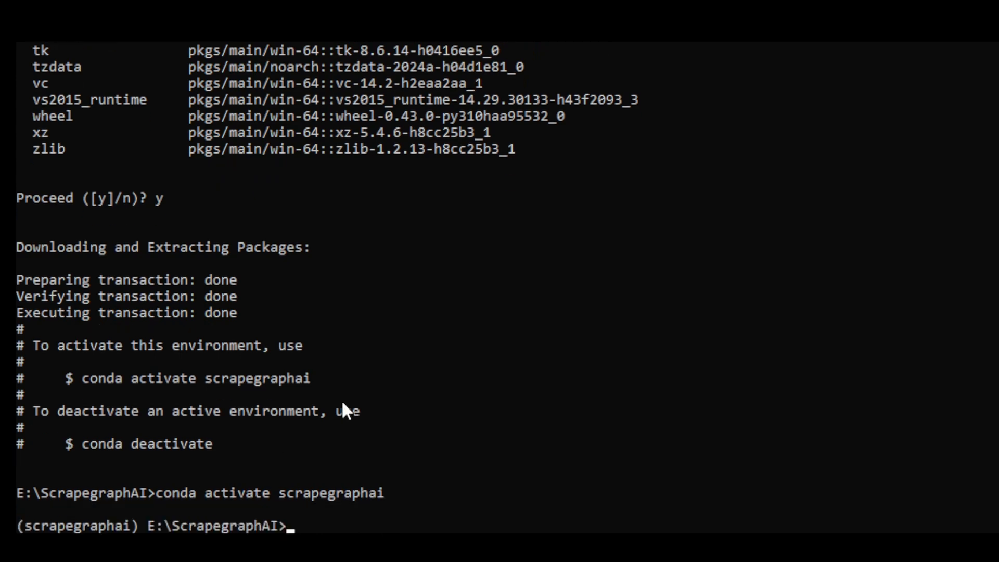
mouse_move(357, 506)
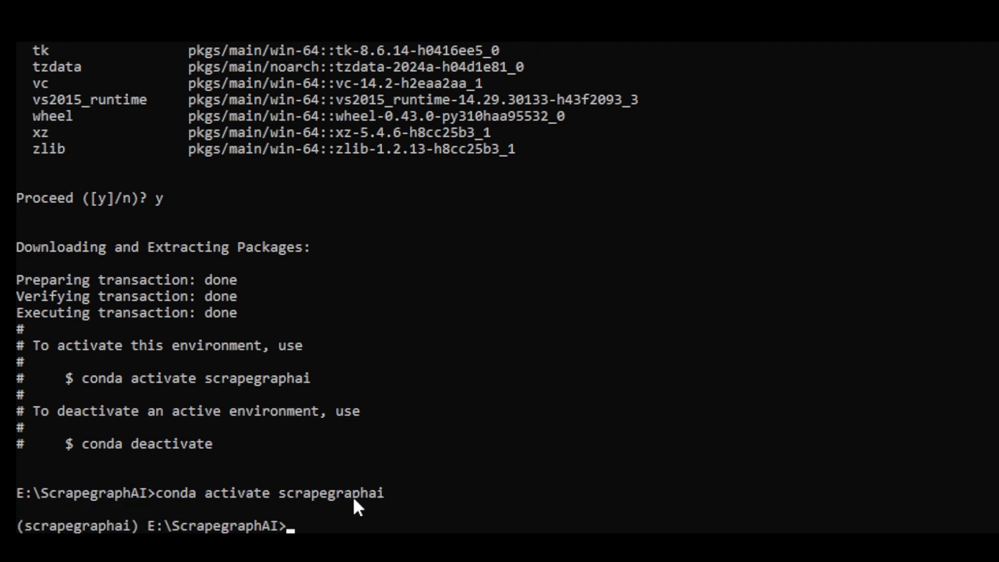
mouse_move(258, 528)
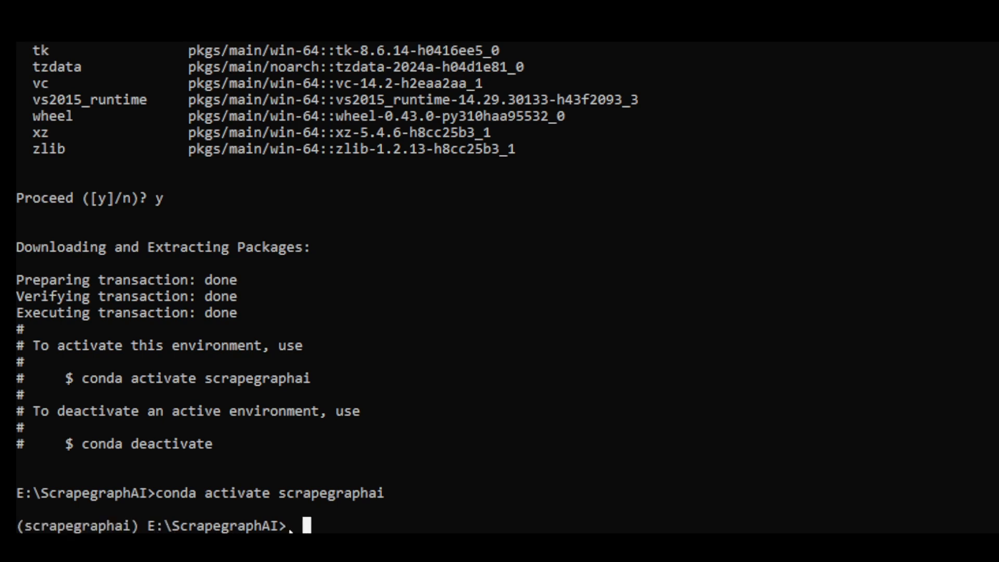
text(pip install scrapegraphai)
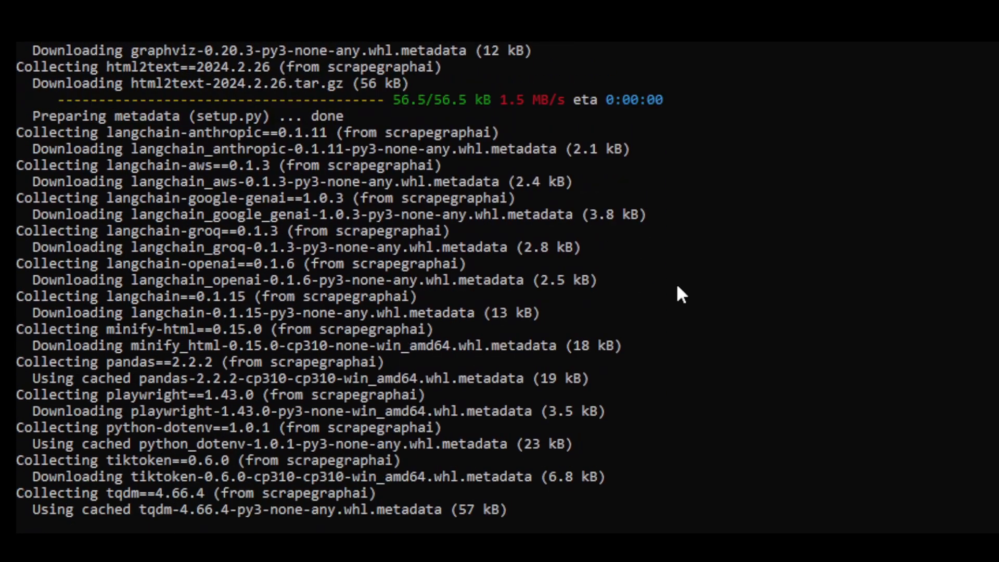
Scroll the pip output to confirm scrapegraphai 1.6.0 and its dependencies installed
scroll(down, 3)
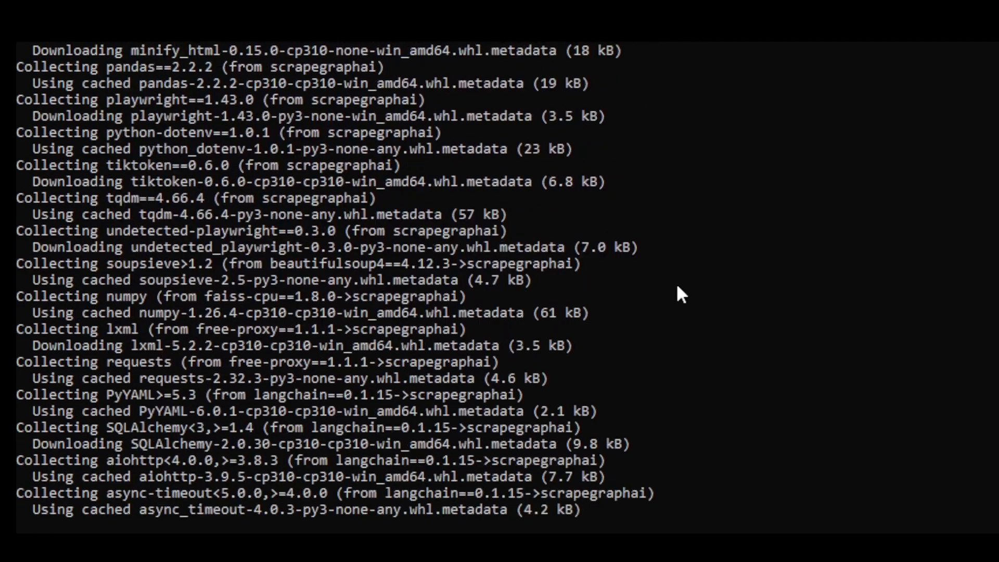
scroll(down, 3)
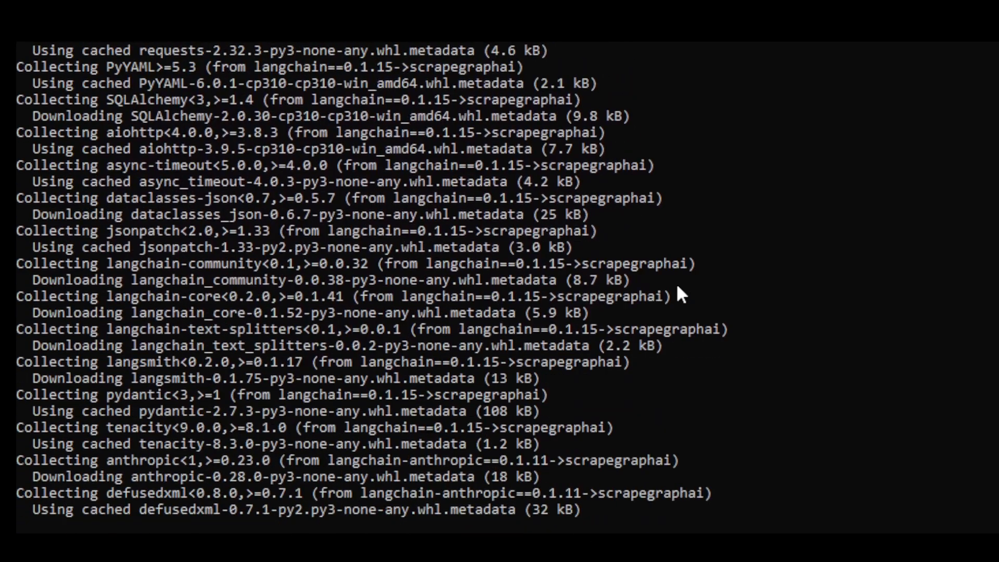
scroll(down, 3)
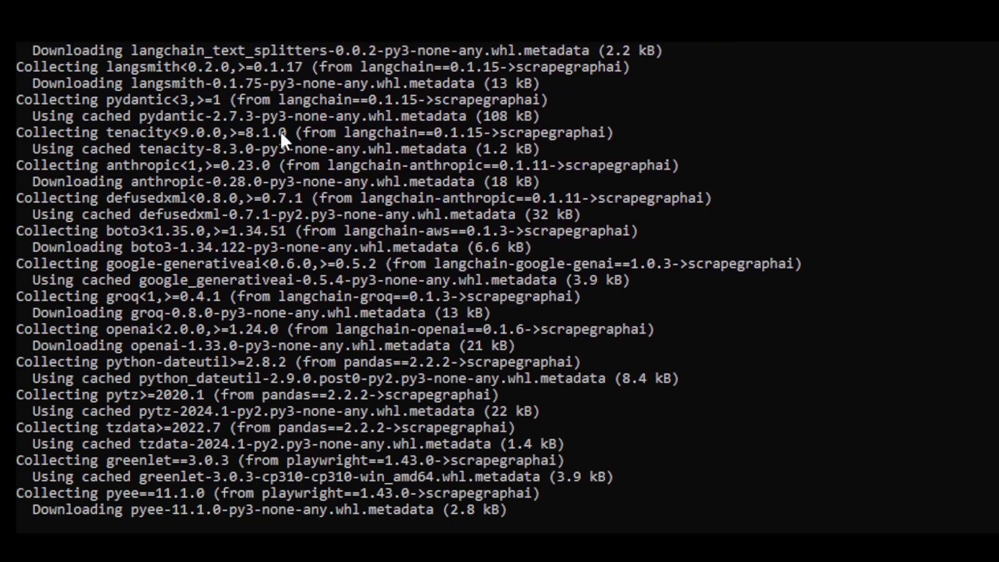
scroll(down, 3)
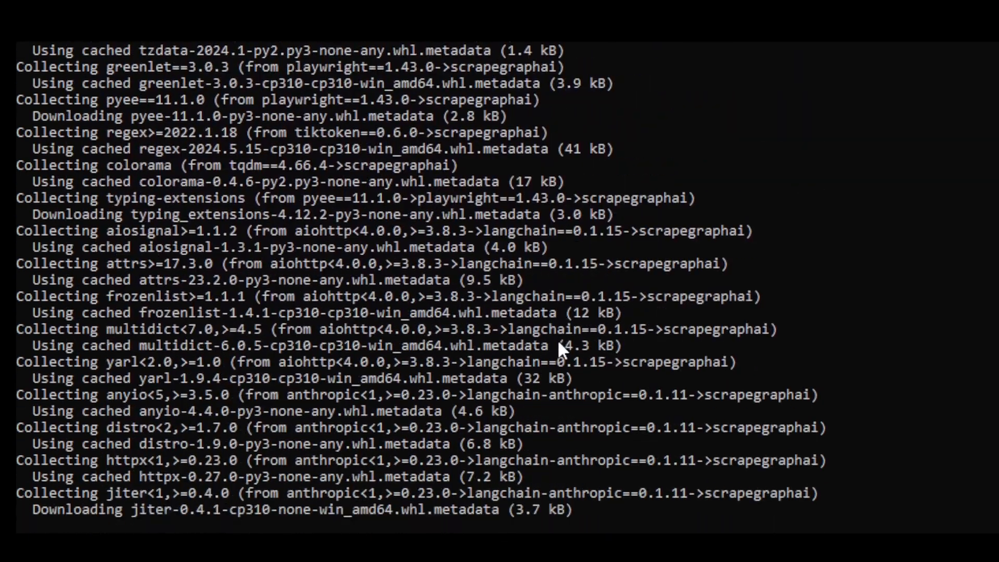
scroll(down, 3)
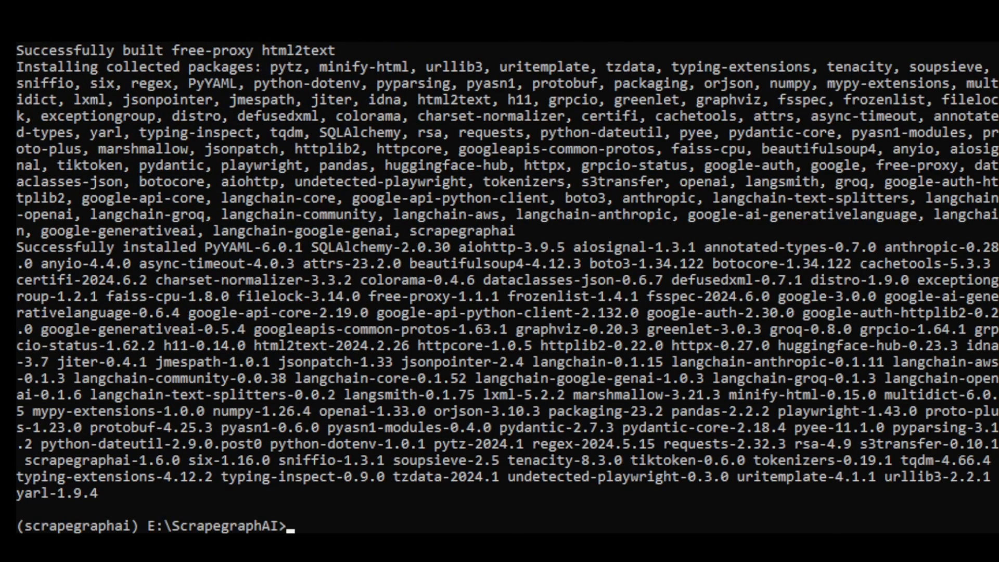
scroll(down, 3)
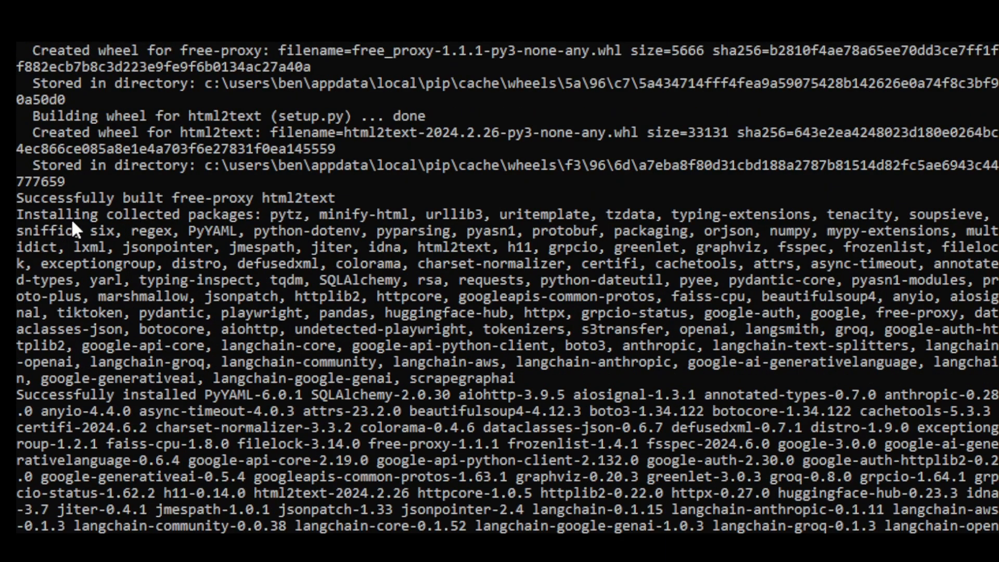
scroll(down, 3)
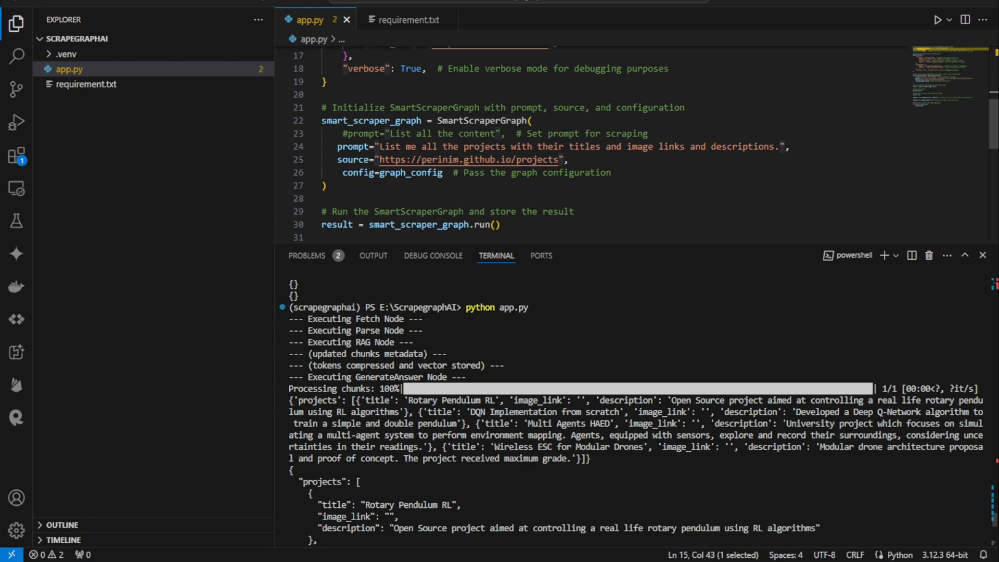
Resize the VS Code panels to give app.py more room above the scraped JSON output
drag(718, 147, 790, 147)
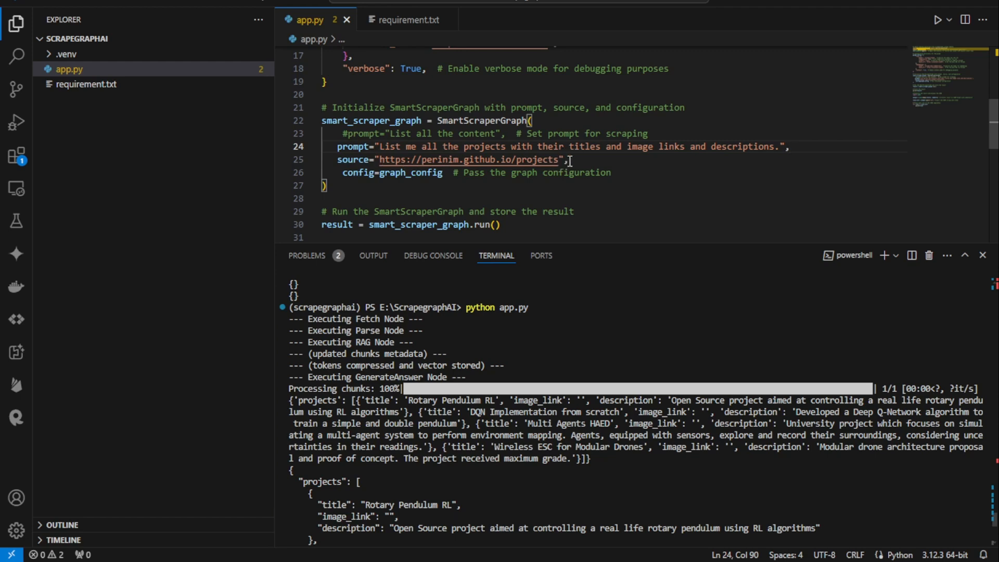
mouse_move(557, 267)
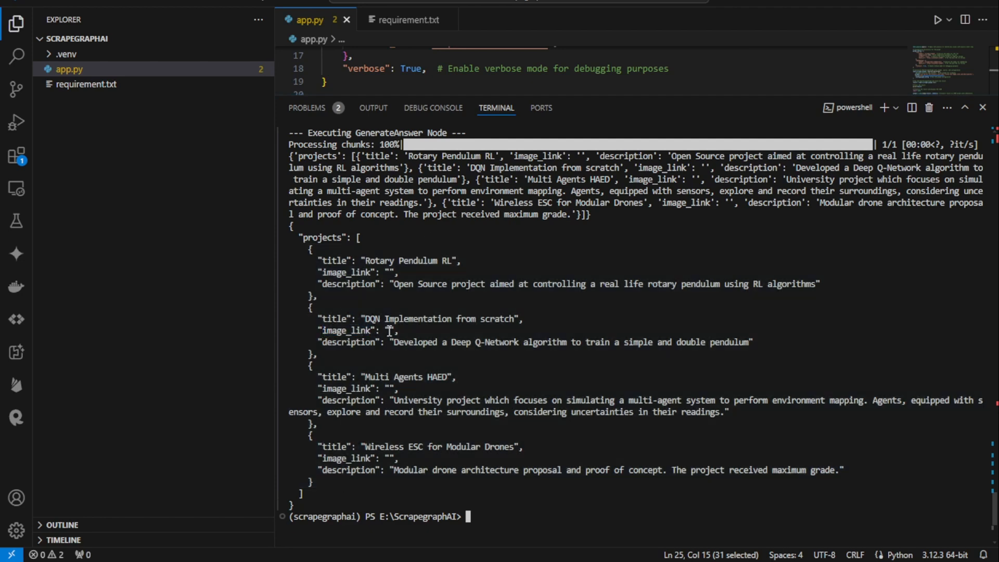
mouse_move(424, 330)
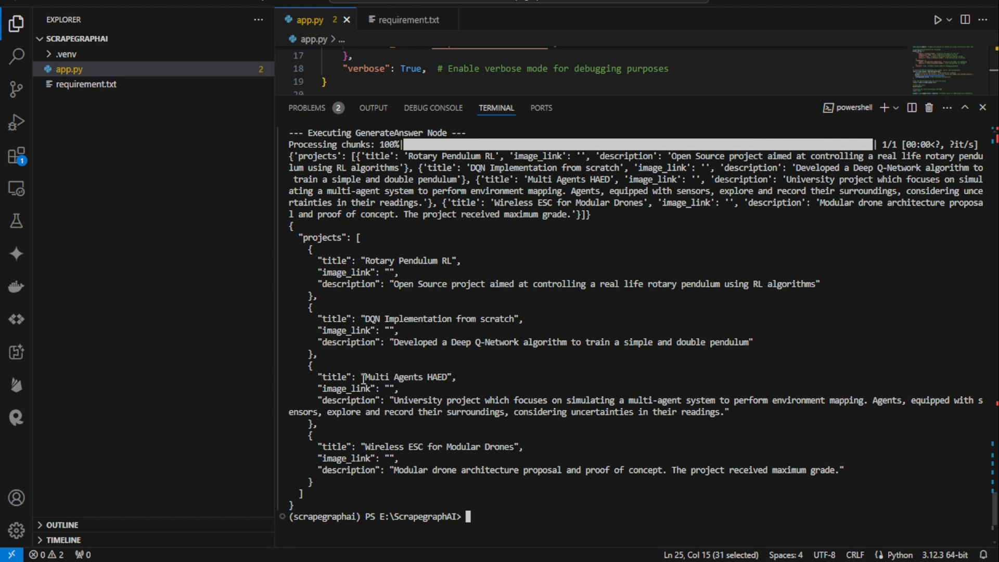
drag(393, 401, 723, 411)
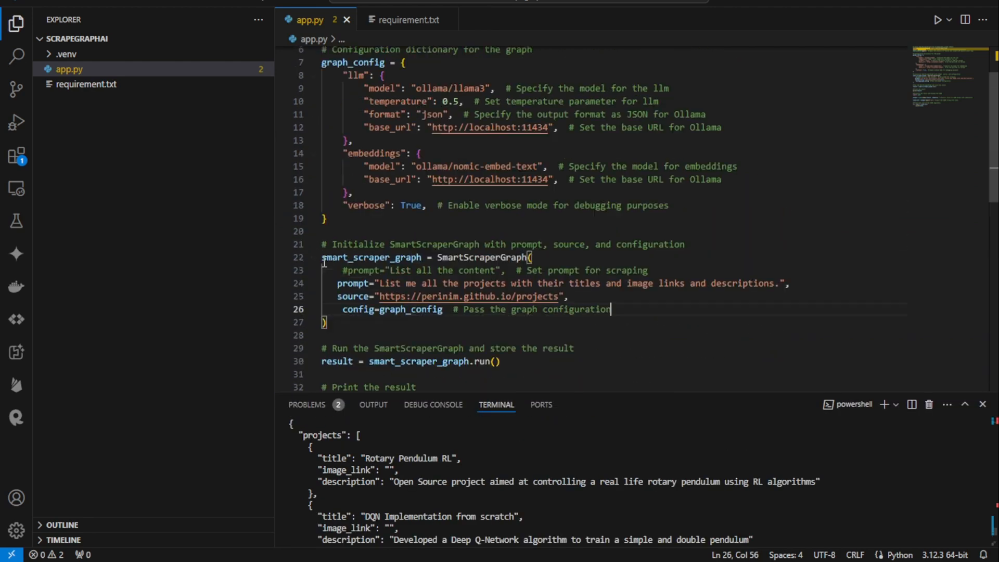
mouse_move(703, 362)
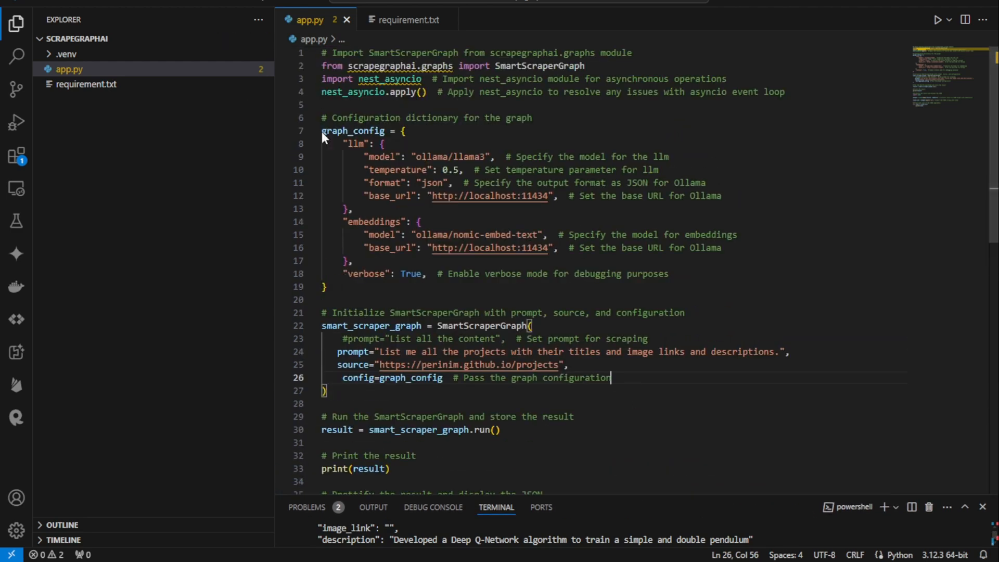
scroll(down, 3)
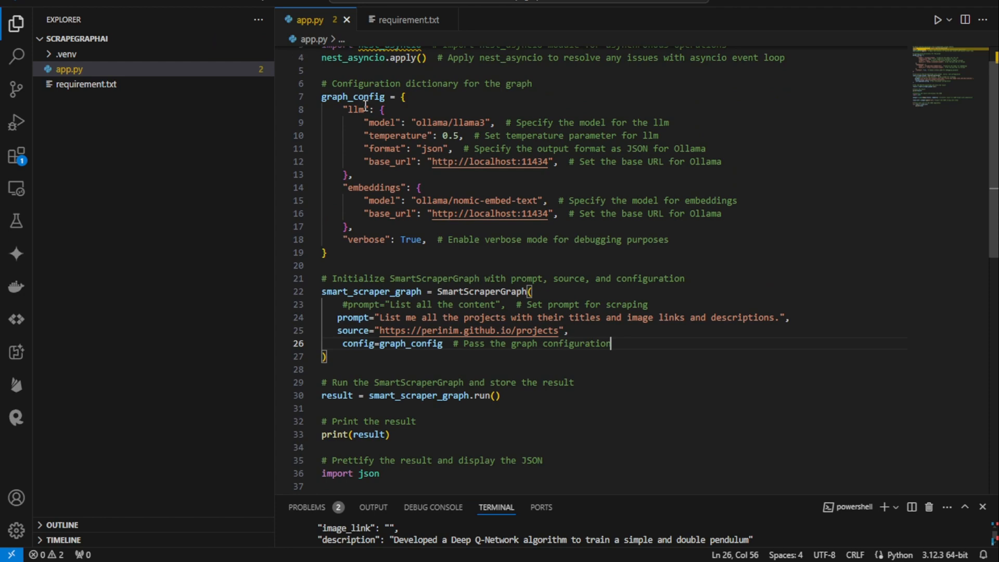
drag(395, 122, 489, 123)
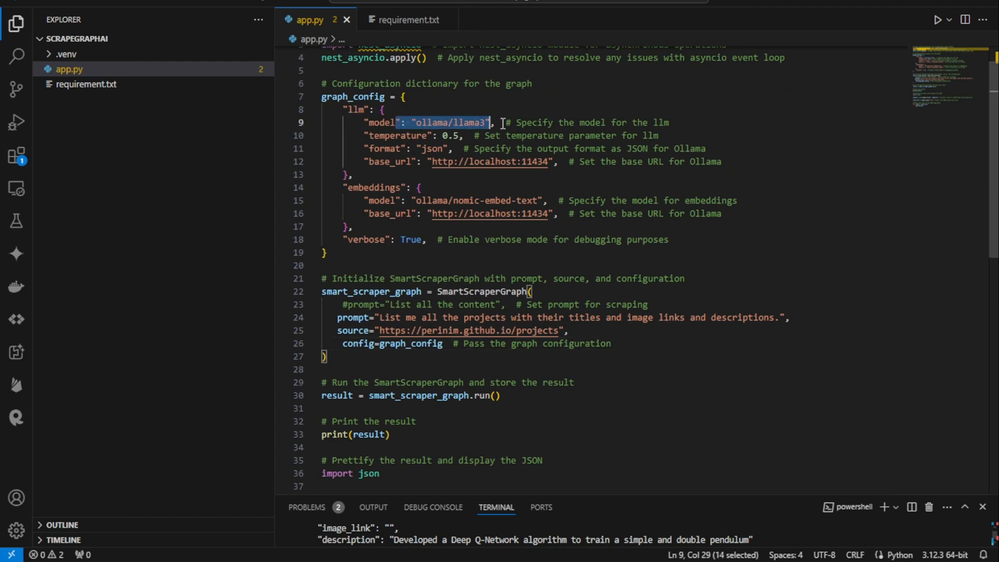
drag(491, 123, 513, 123)
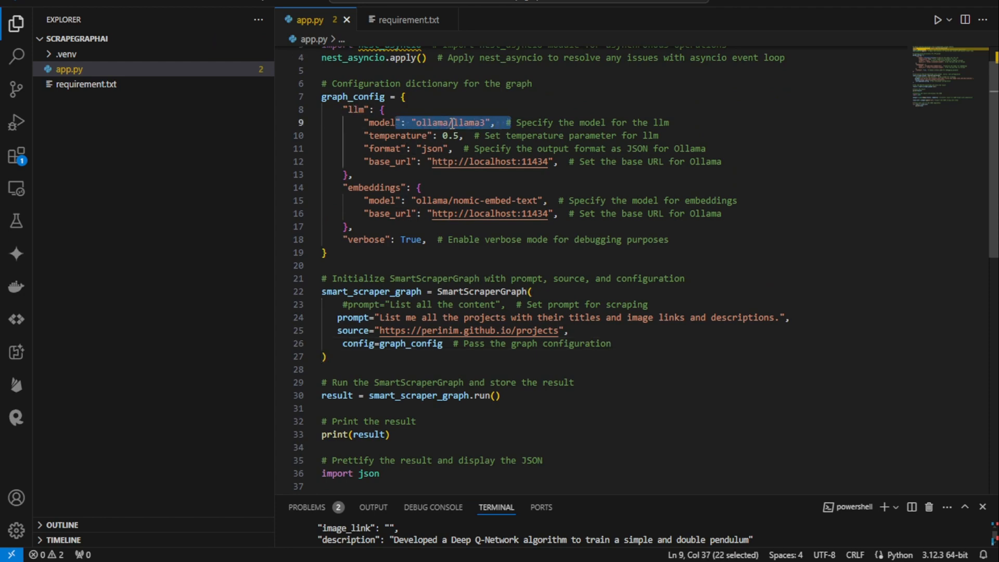
click(470, 122)
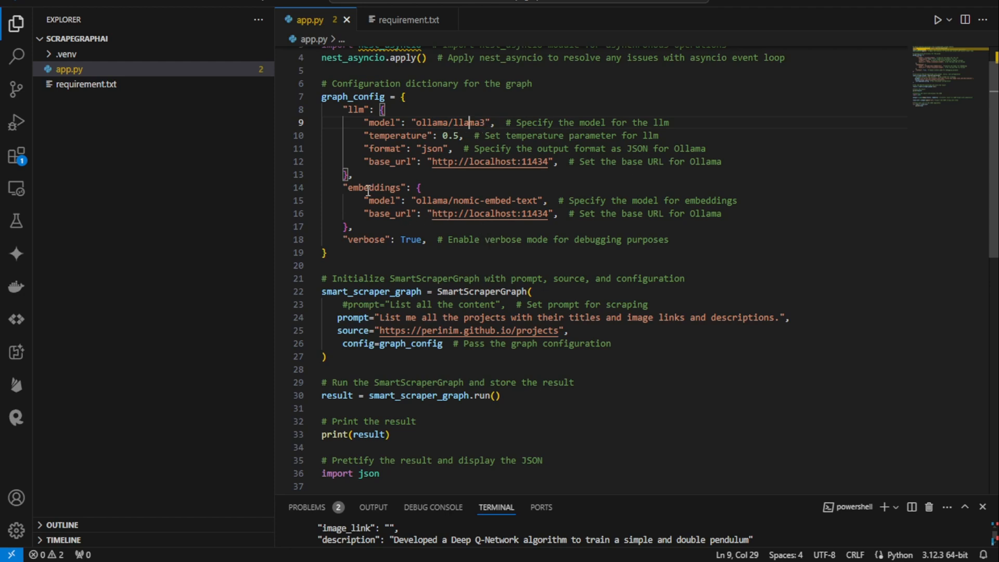
mouse_move(431, 193)
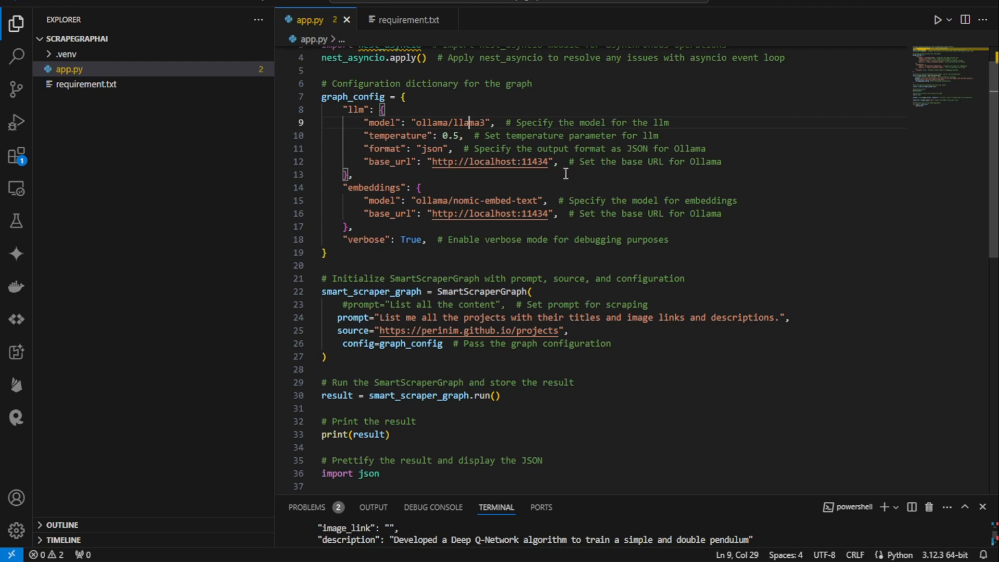
mouse_move(494, 205)
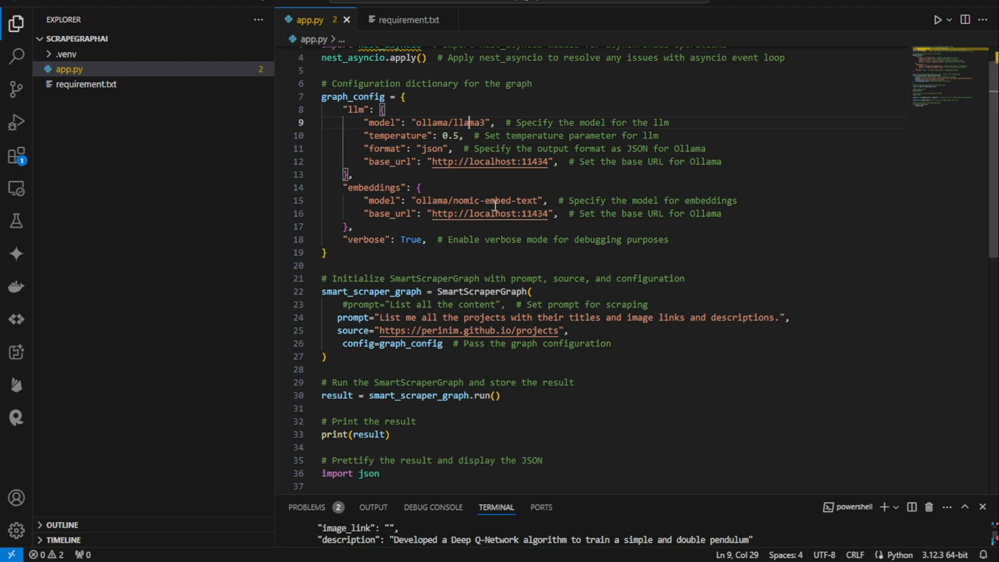
scroll(down, 3)
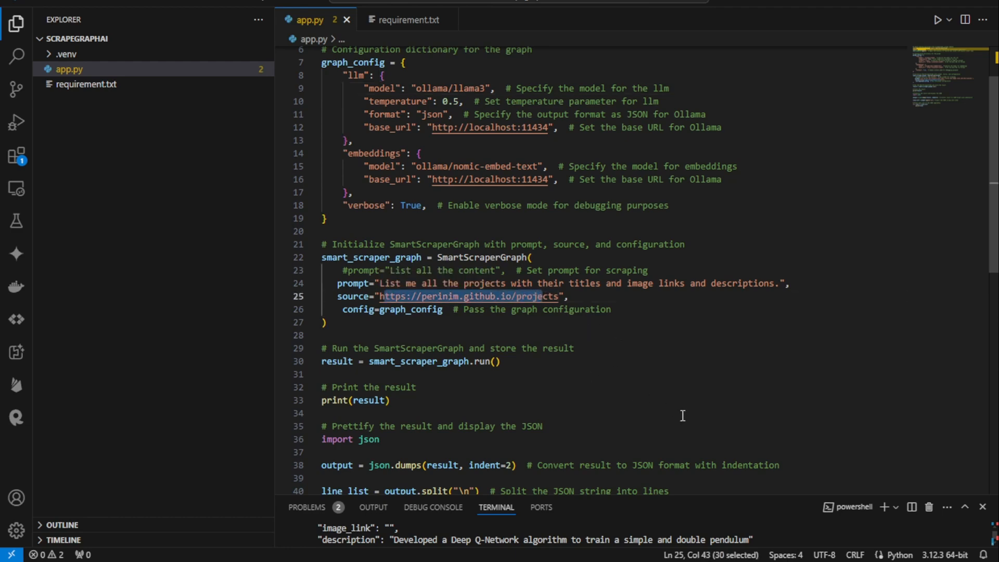
scroll(down, 3)
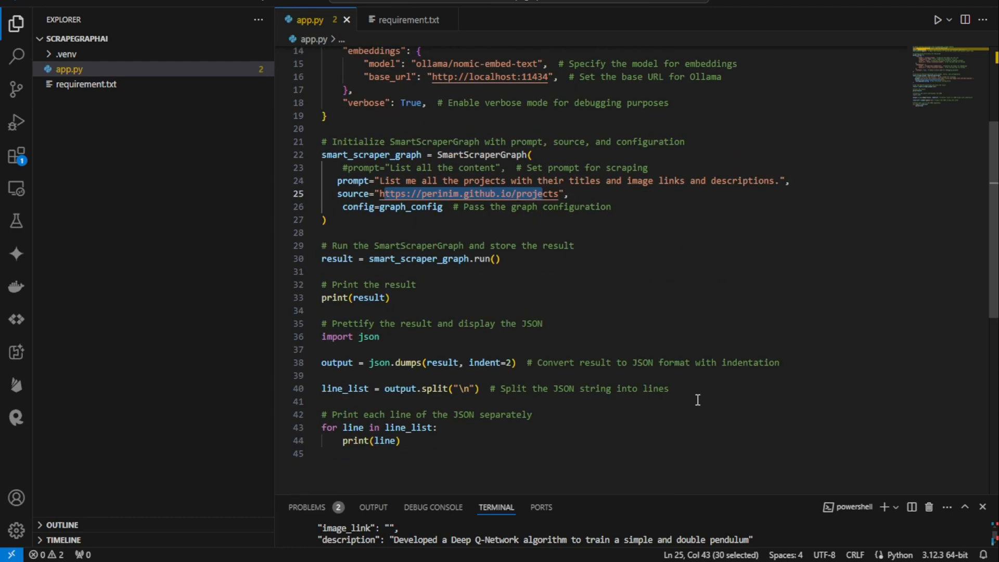